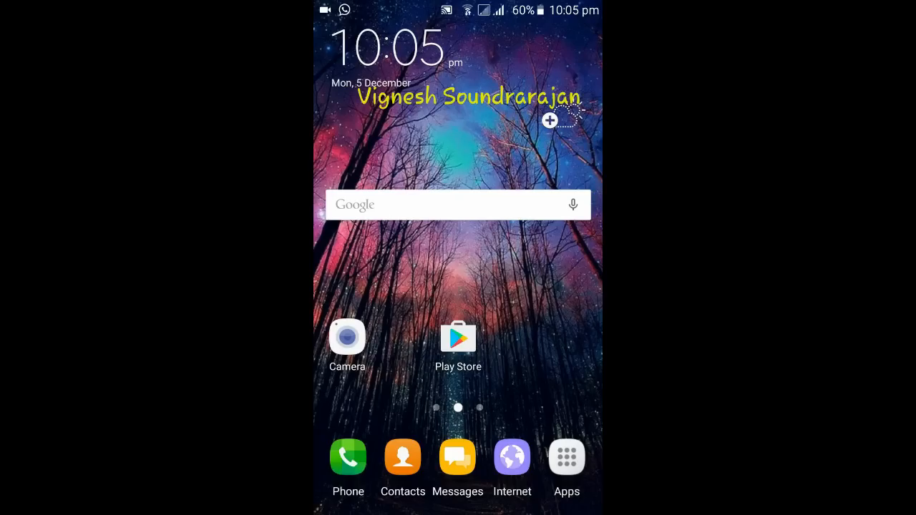
- Reach Settings from the notification shade and scroll down to the System section
left_click_drag(458, 7, 458, 215)
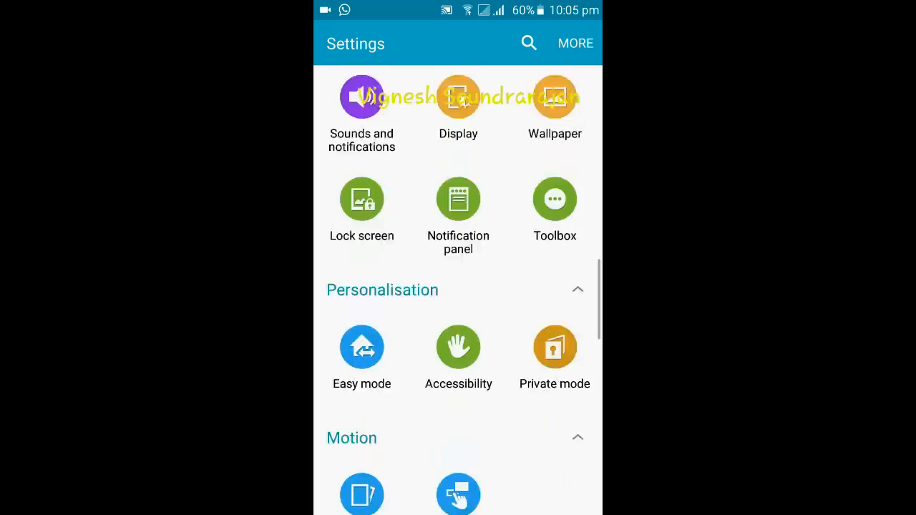
scroll("down", 3)
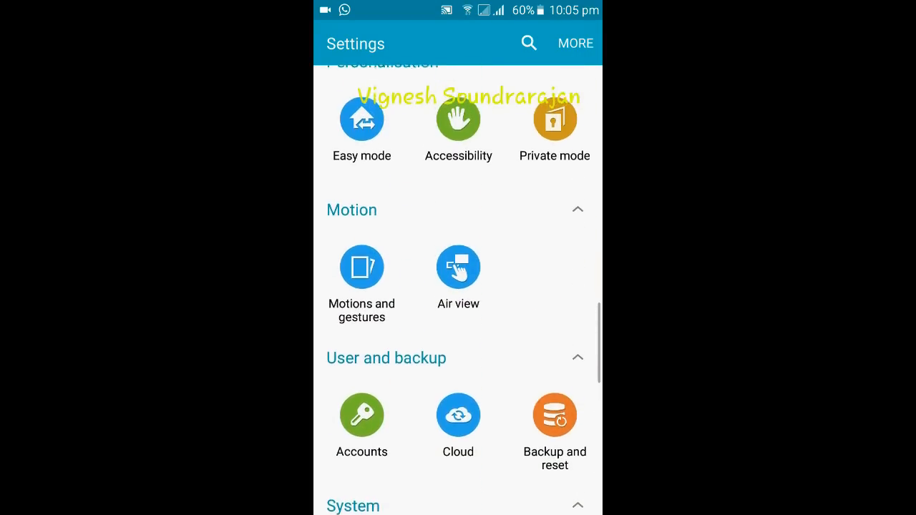
scroll("down", 3)
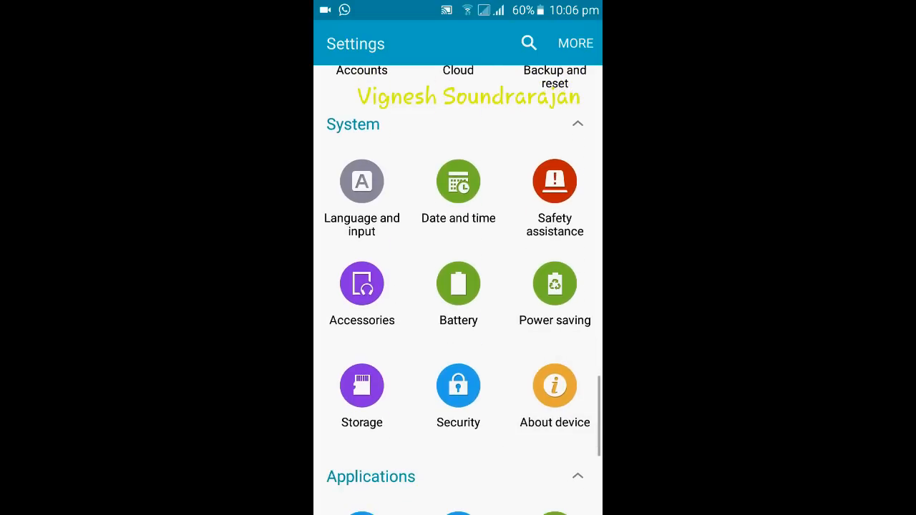
left_click(554, 385)
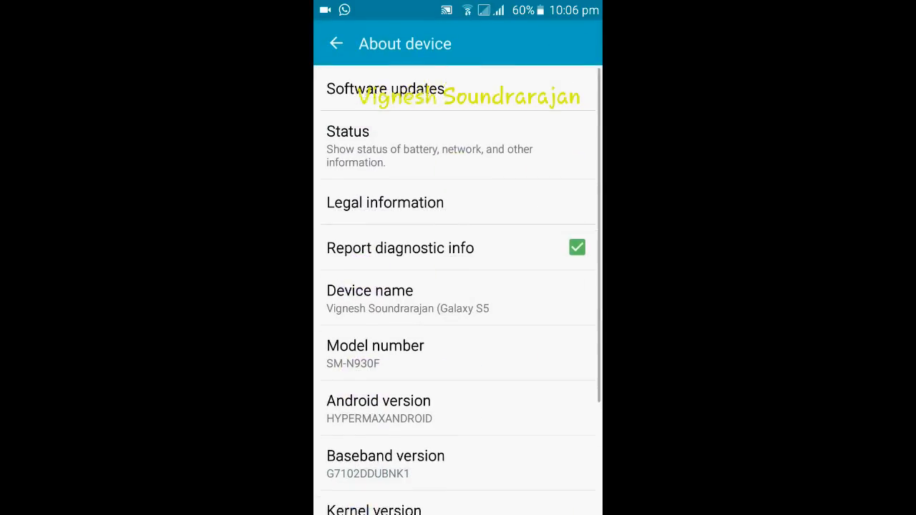
scroll("down", 3)
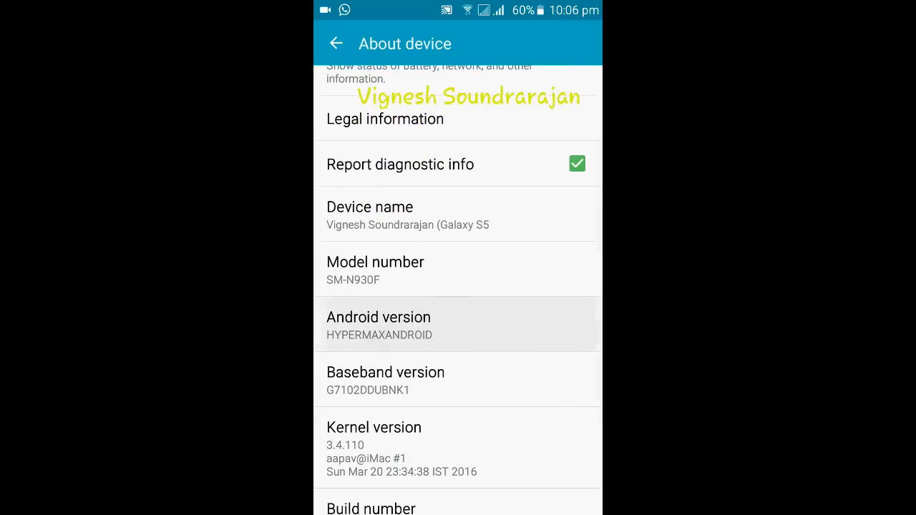
left_click(458, 326)
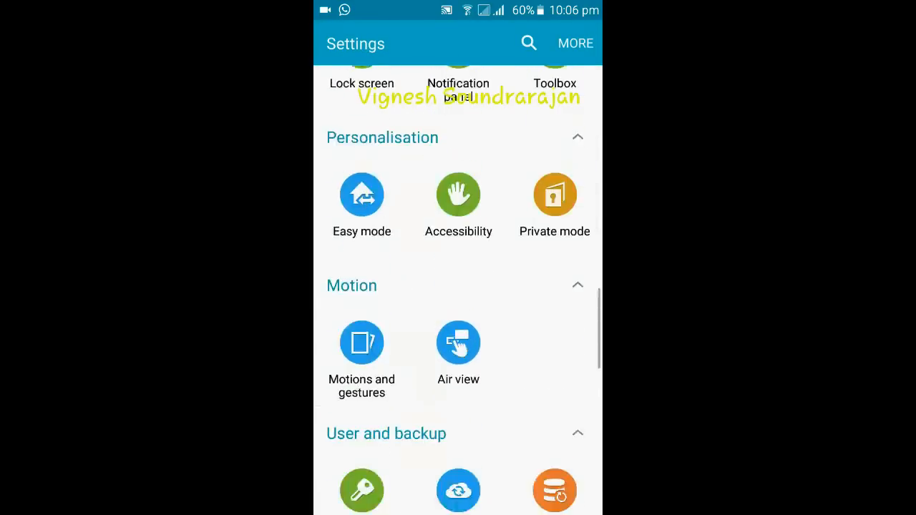
scroll("up", 3)
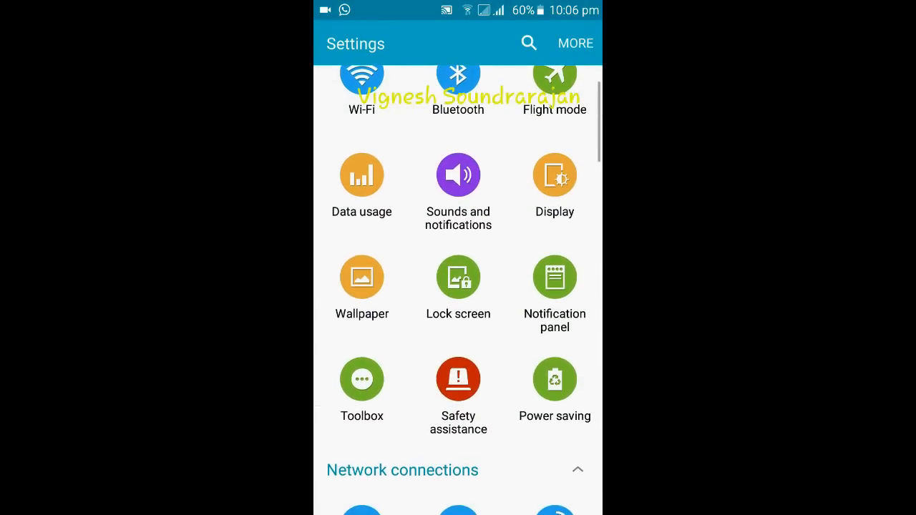
scroll("up", 3)
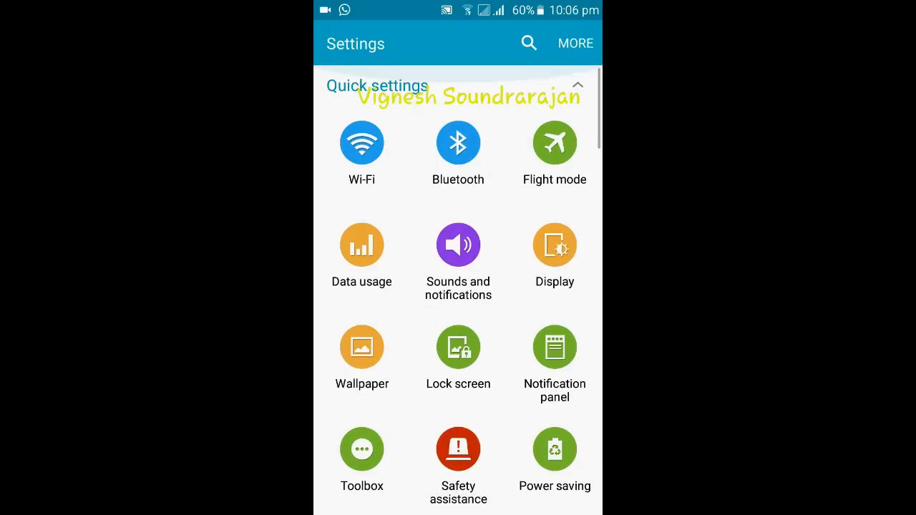
scroll("down", 3)
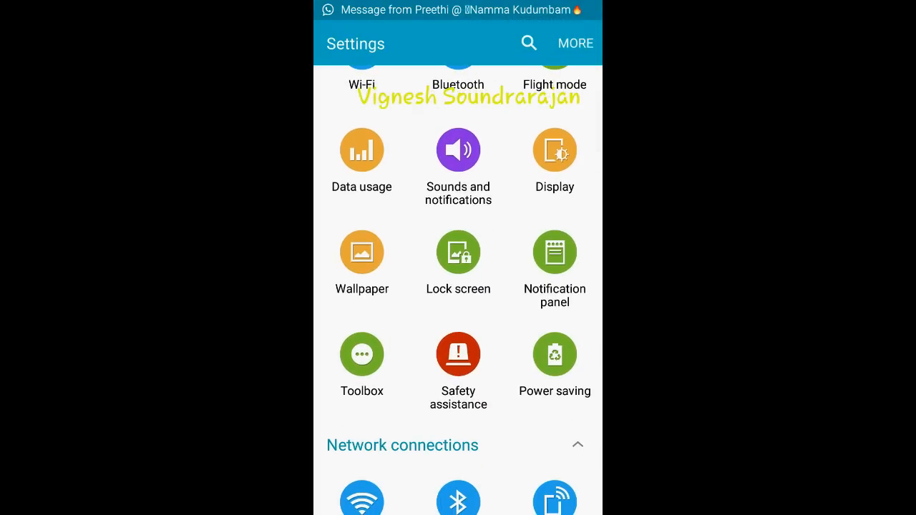
scroll("down", 3)
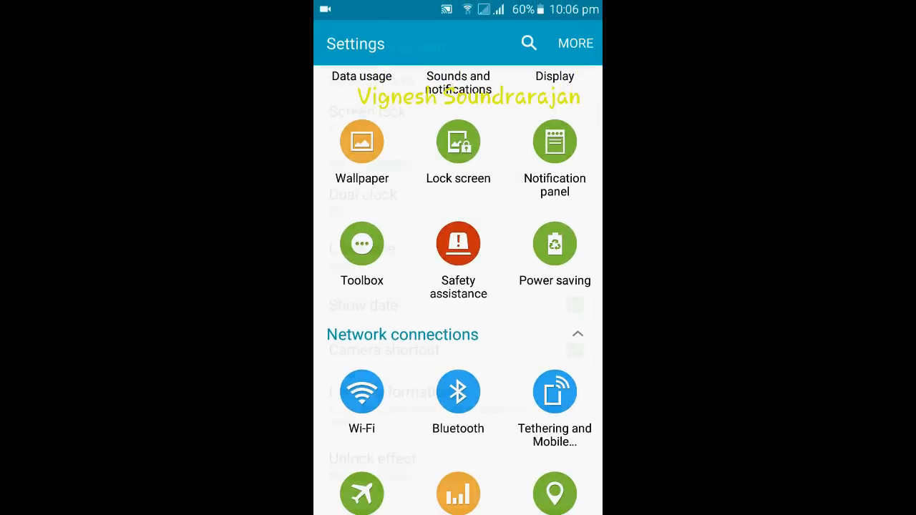
- Change the lock screen unlock effect to Stone skipping, then to Watercolour
left_click(458, 151)
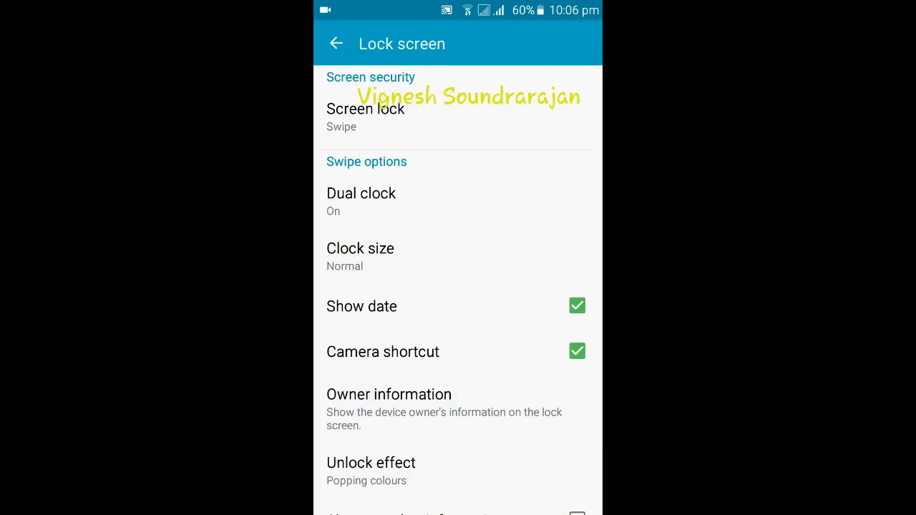
left_click(371, 464)
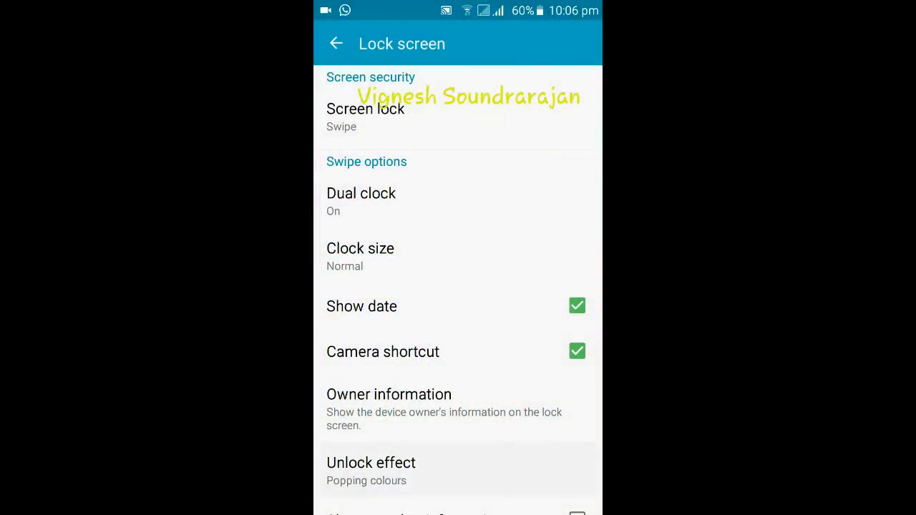
left_click(370, 471)
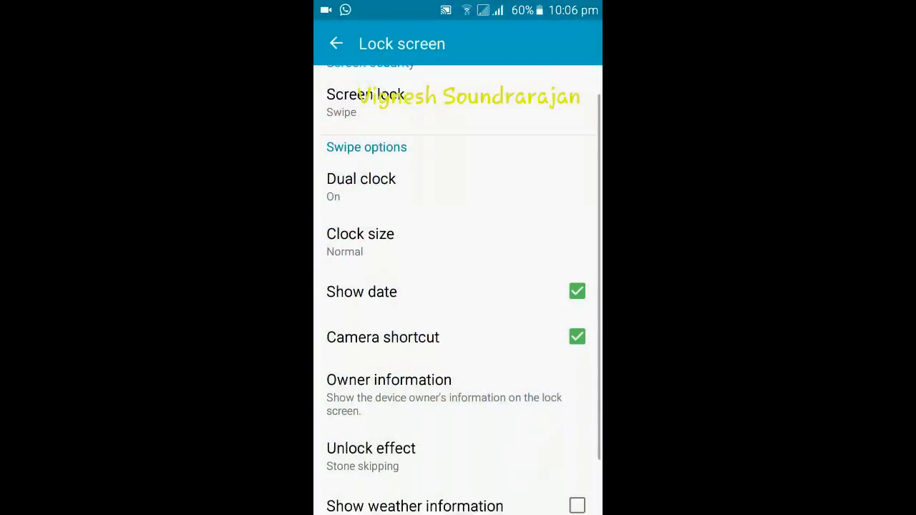
left_click(371, 457)
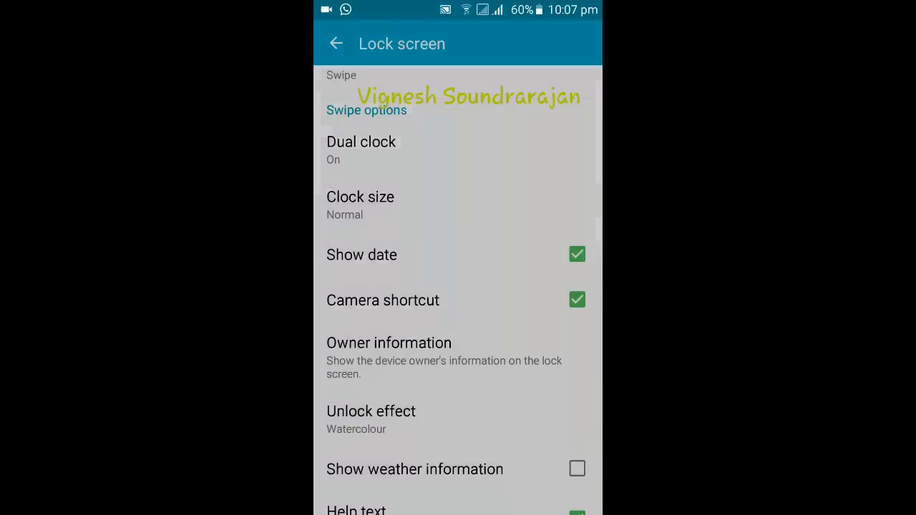
- Try the Ripple and Blind unlock effects, then set it back to Popping colours
left_click(371, 410)
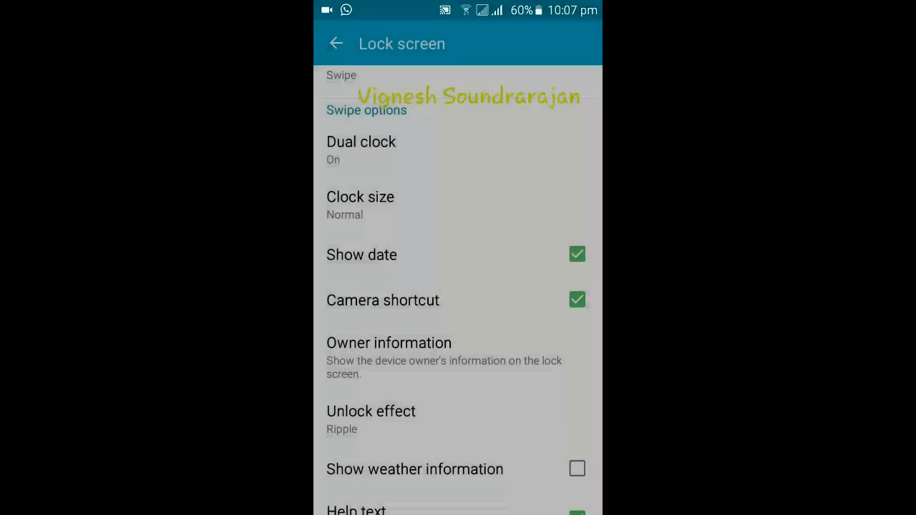
left_click(370, 410)
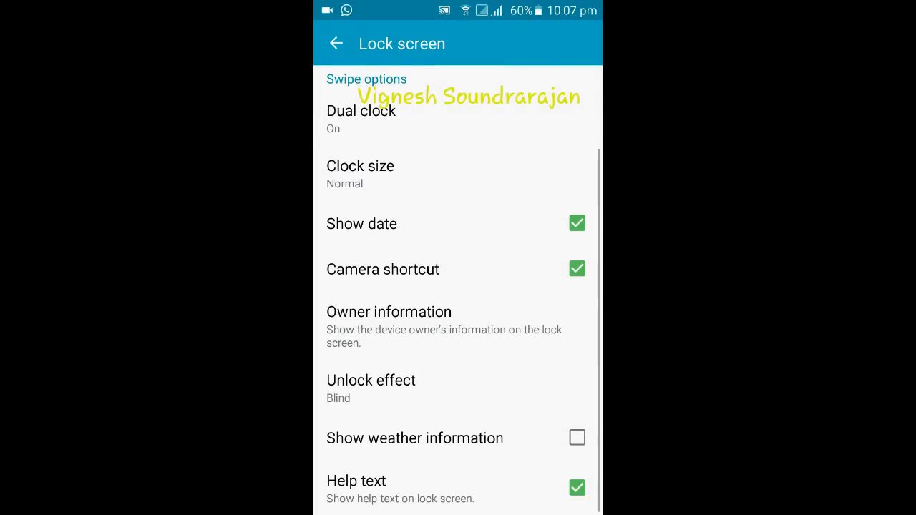
left_click(371, 381)
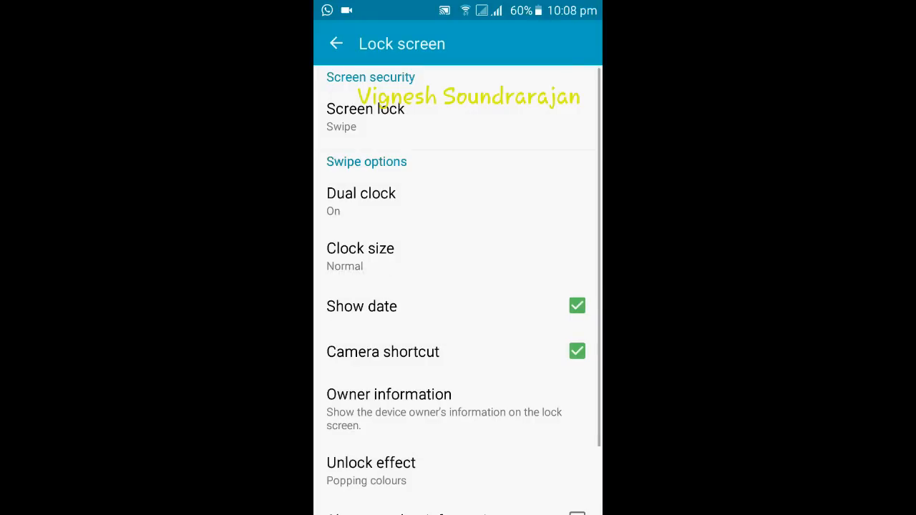
- Apply the wallpaper to the home screen and go to the launcher's apps screen
left_click(337, 43)
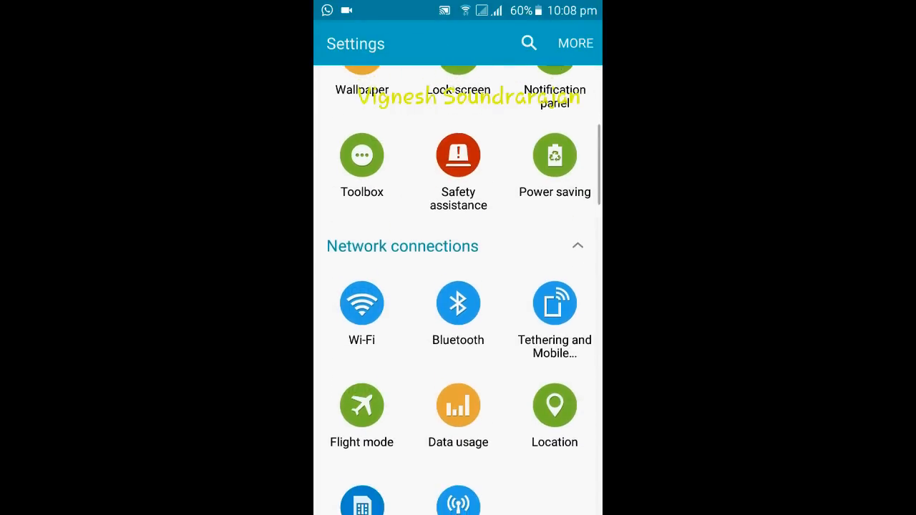
scroll("up", 3)
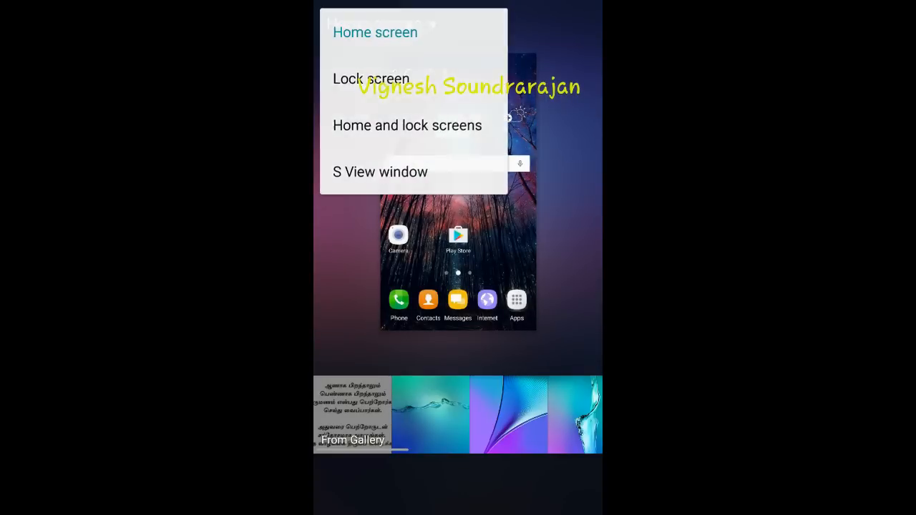
left_click(375, 32)
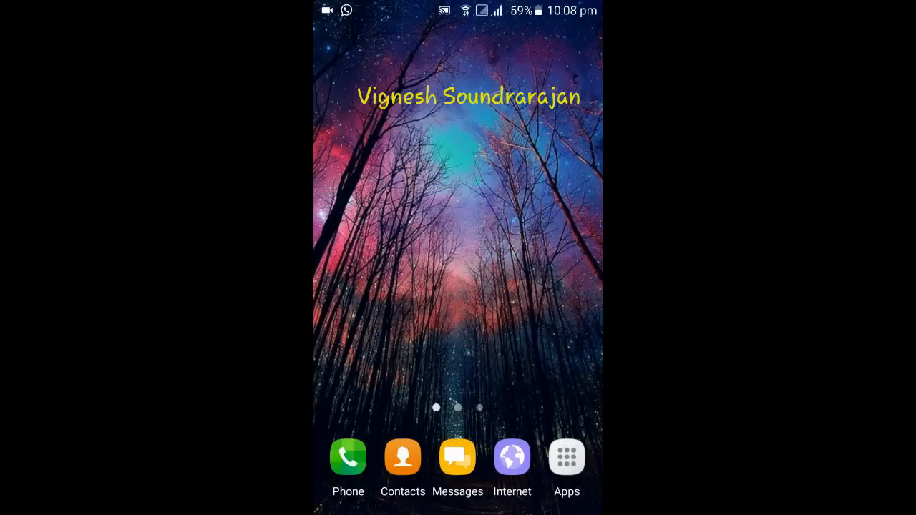
left_click(566, 457)
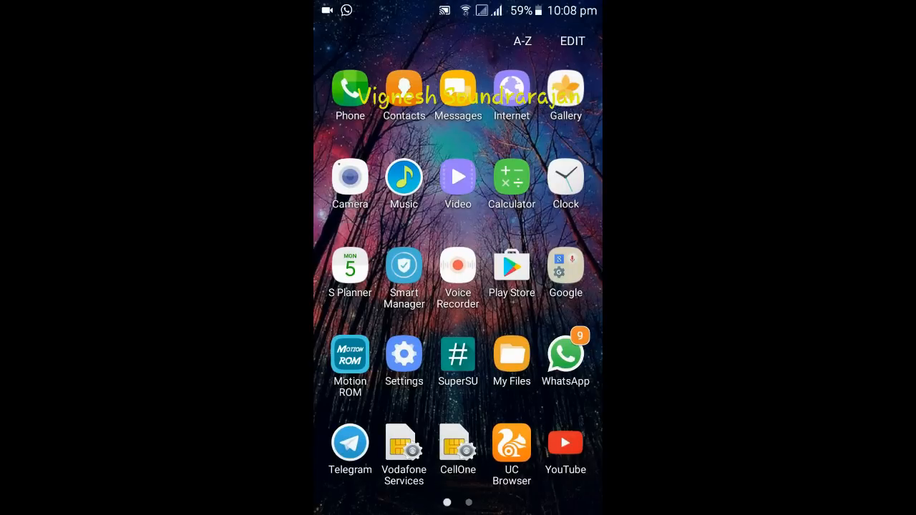
- Place a short call to 1503 from the Phone dialer and end it
left_click(350, 87)
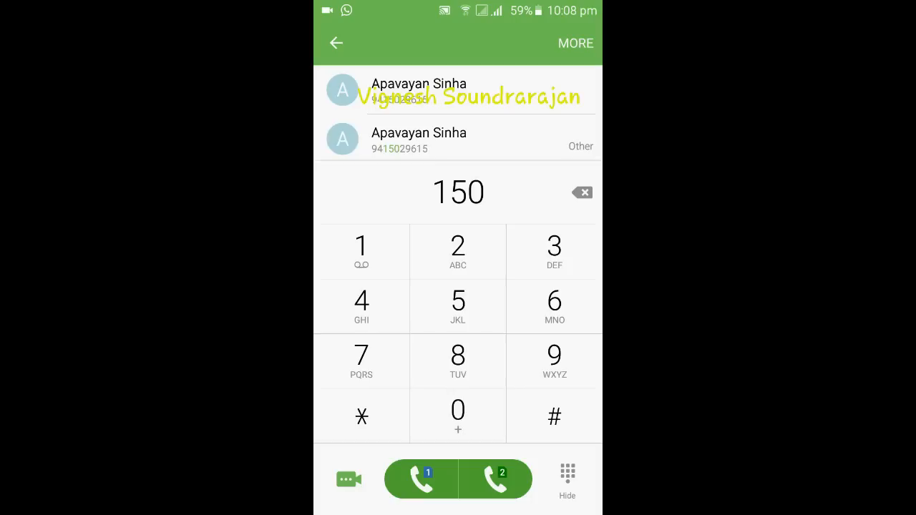
left_click(554, 247)
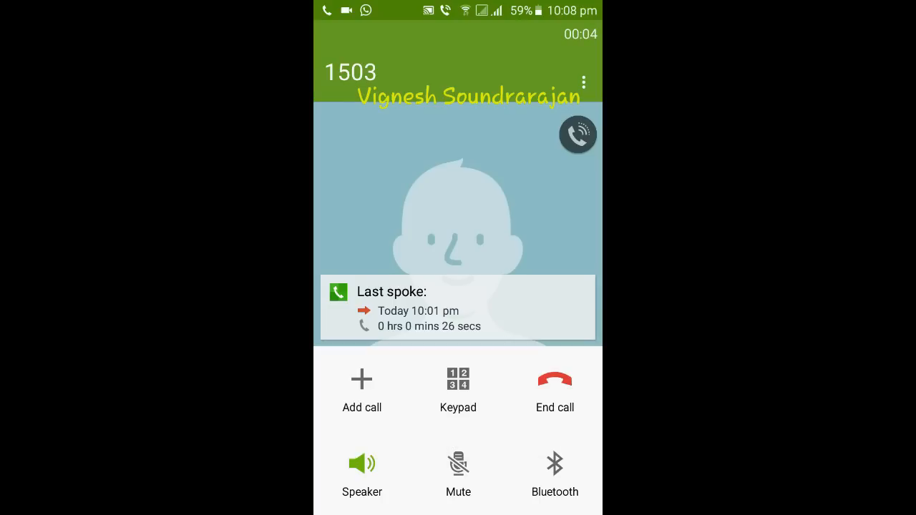
left_click(555, 379)
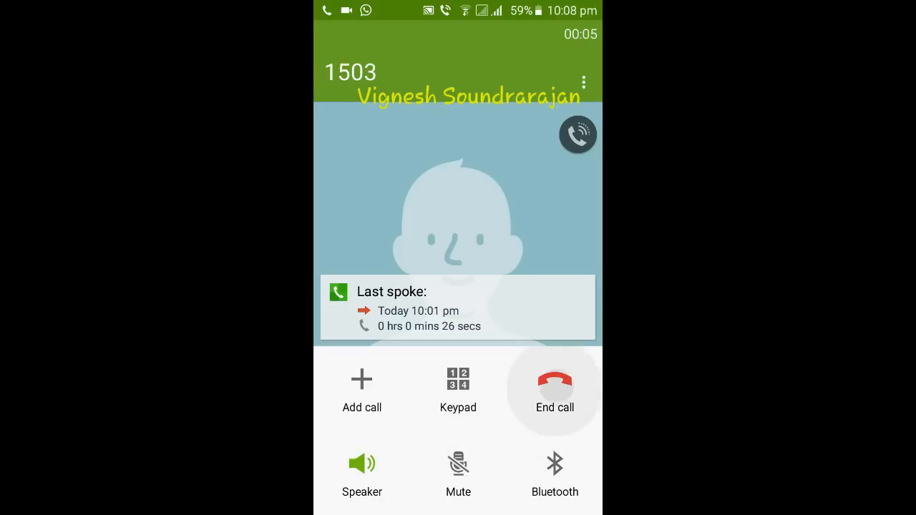
left_click(555, 390)
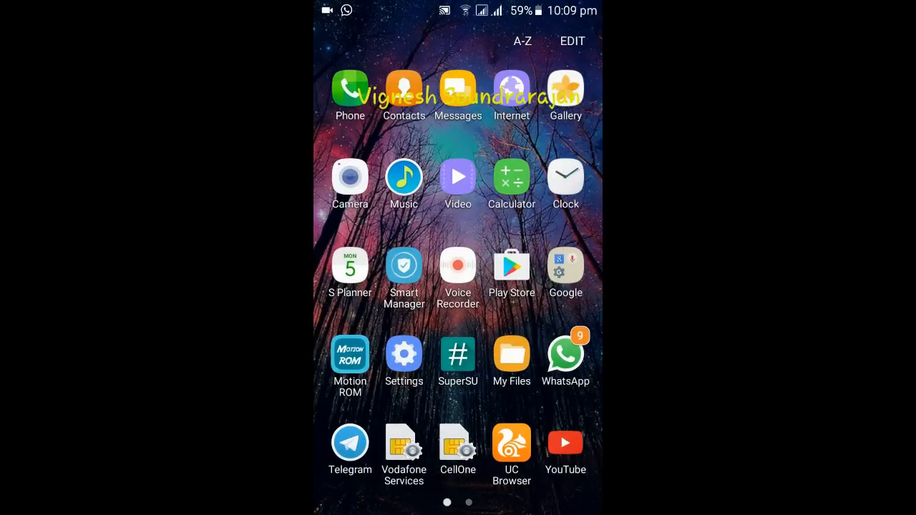
- Send the pasted STVLIST GPRS text to Top Services again in Messages
left_click(458, 94)
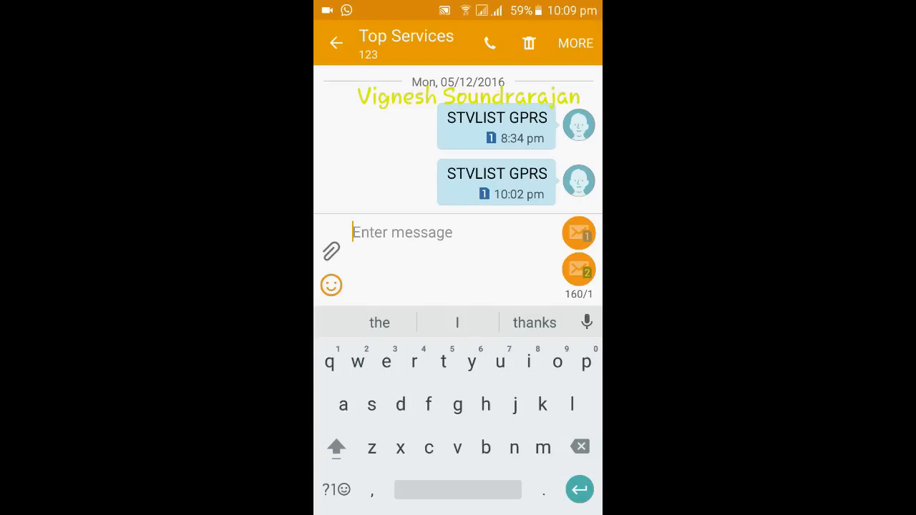
left_click(336, 446)
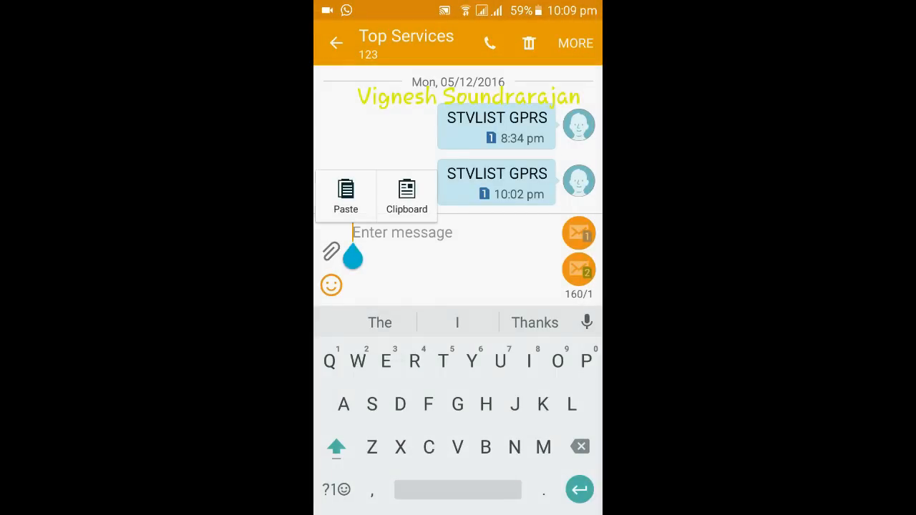
left_click(346, 189)
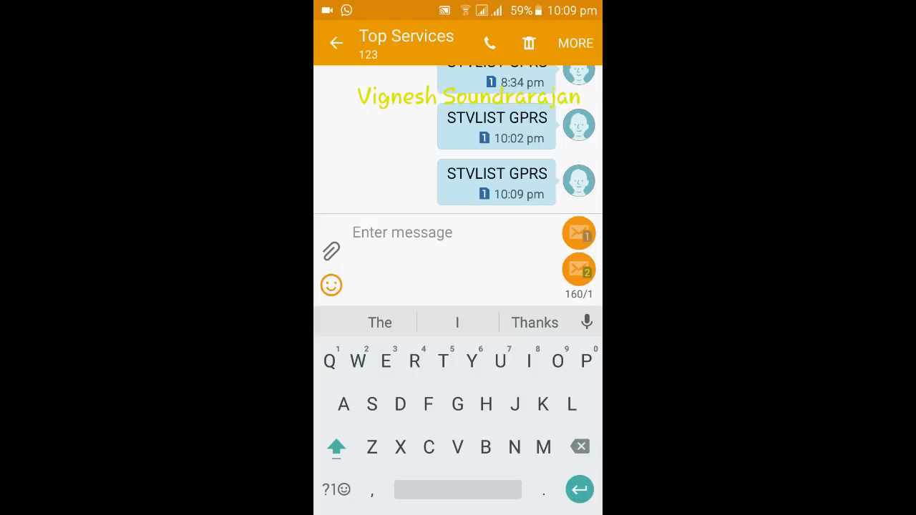
- Show the emoji panel and keyboard settings, then read the BT-BSNLIN bundle message from the shade
left_click(332, 285)
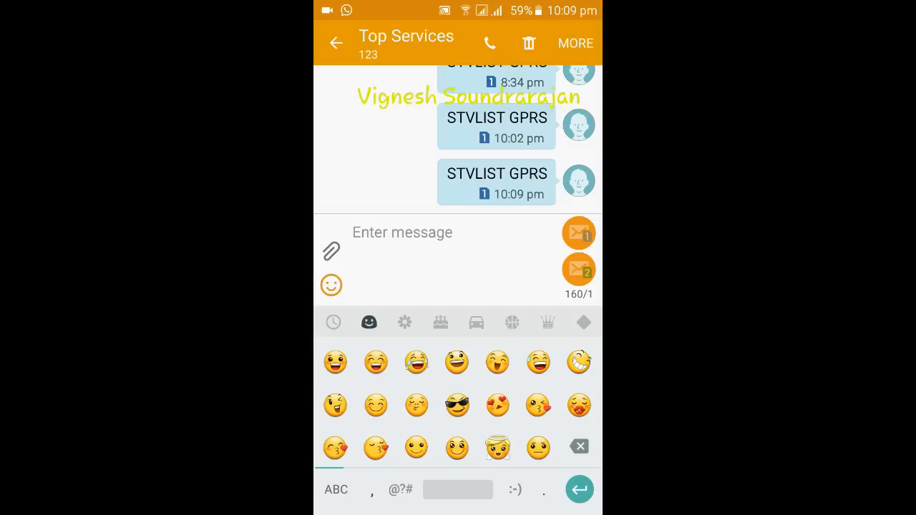
left_click(335, 489)
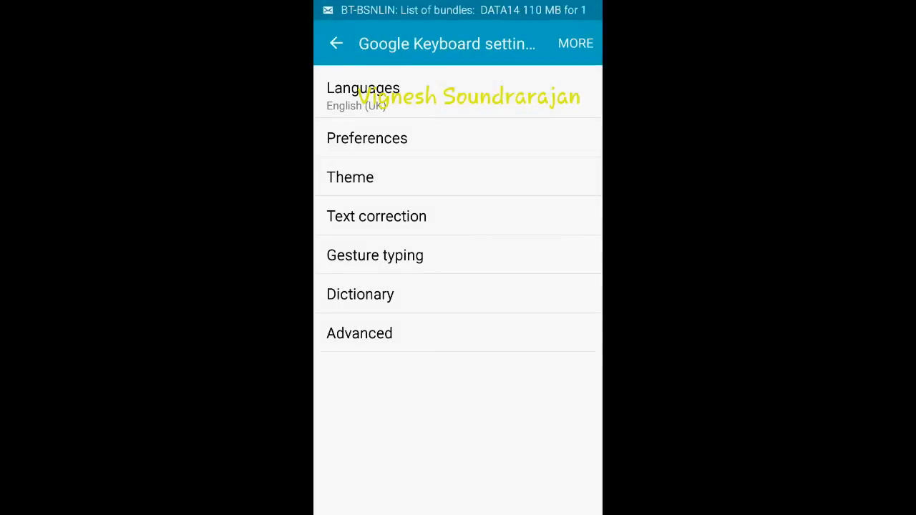
left_click(349, 177)
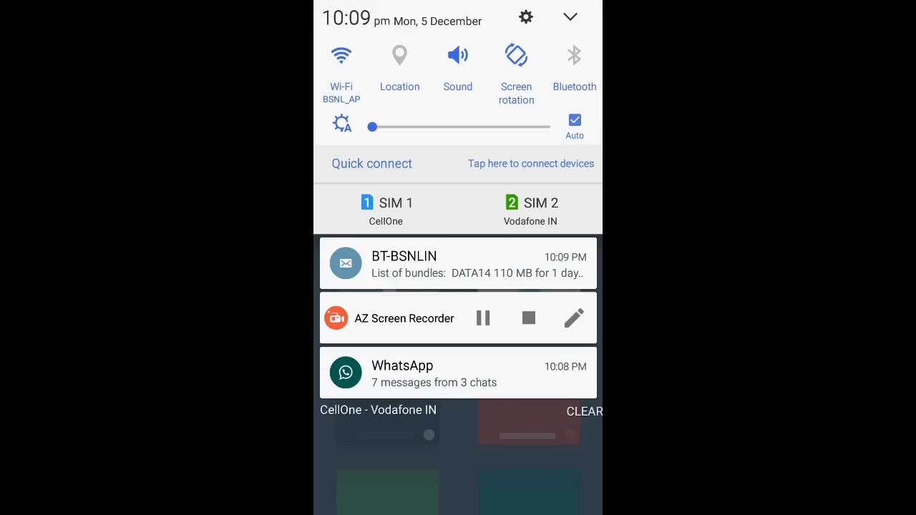
left_click(458, 263)
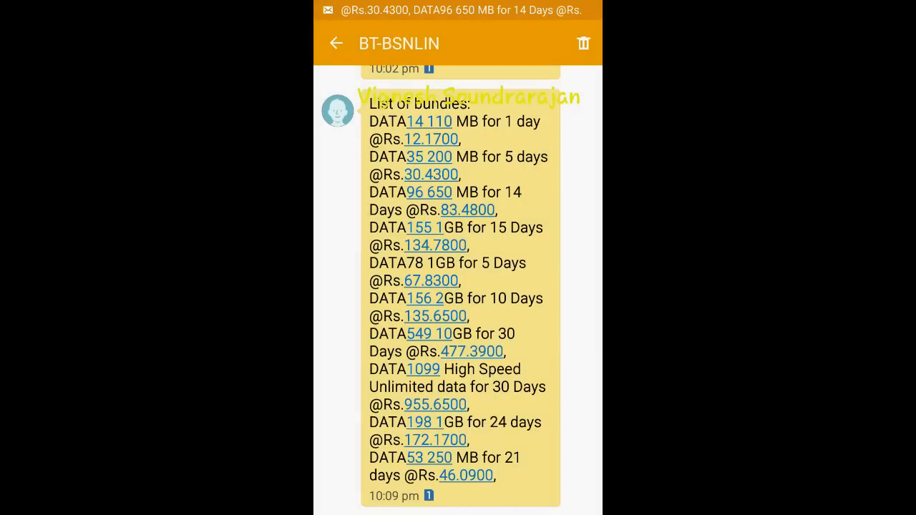
left_click(335, 43)
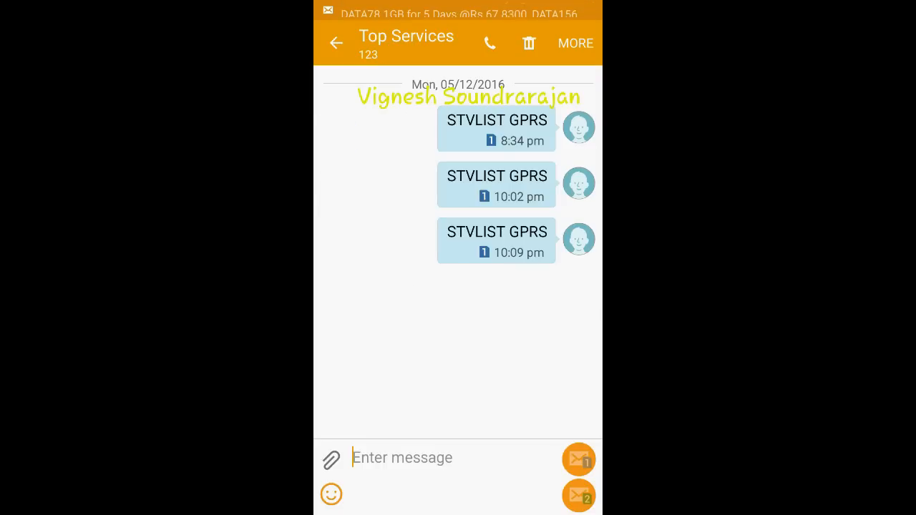
- Check Google Keyboard's Theme page and leave the keyboard settings
left_click(336, 43)
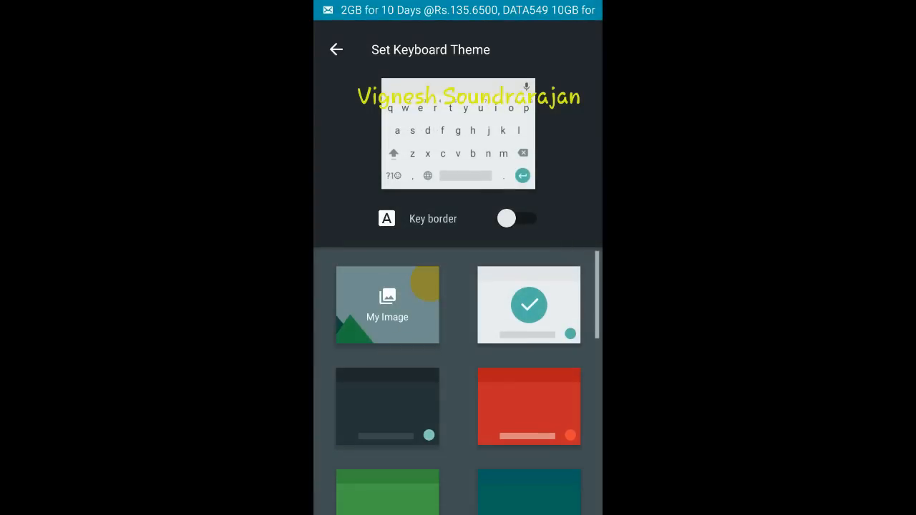
left_click(336, 49)
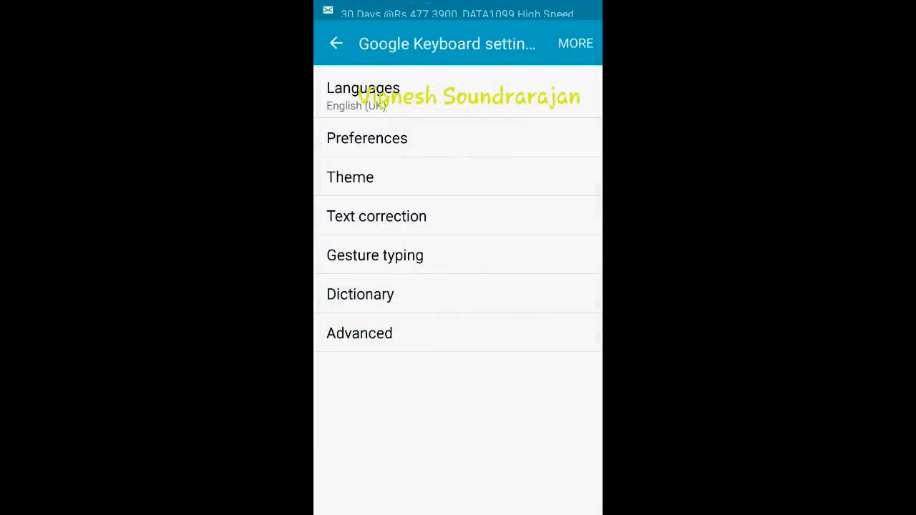
left_click(335, 43)
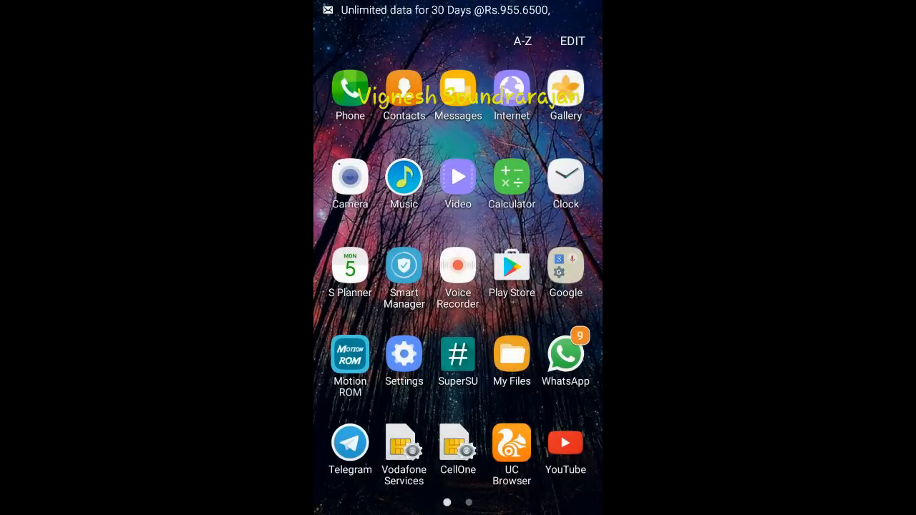
- View the Toolbox page under Sound and display and return to the main Settings list
left_click(403, 355)
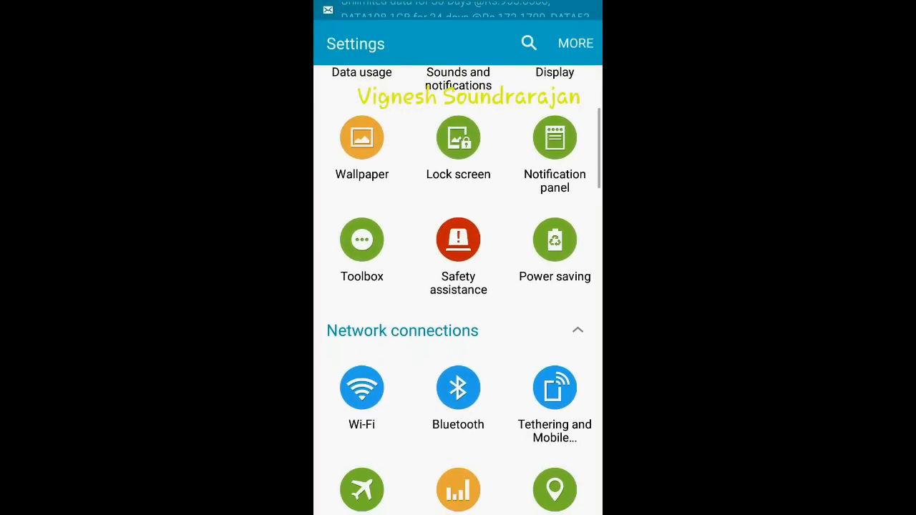
scroll("down", 3)
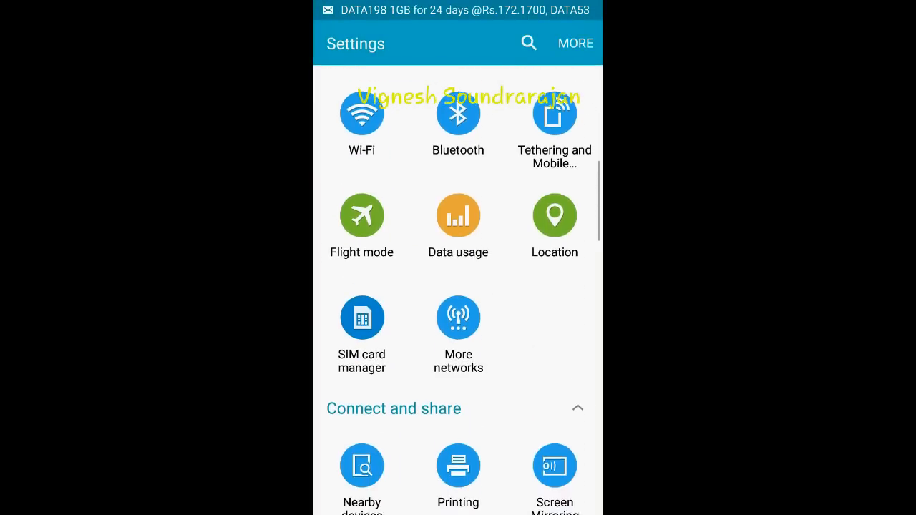
scroll("down", 3)
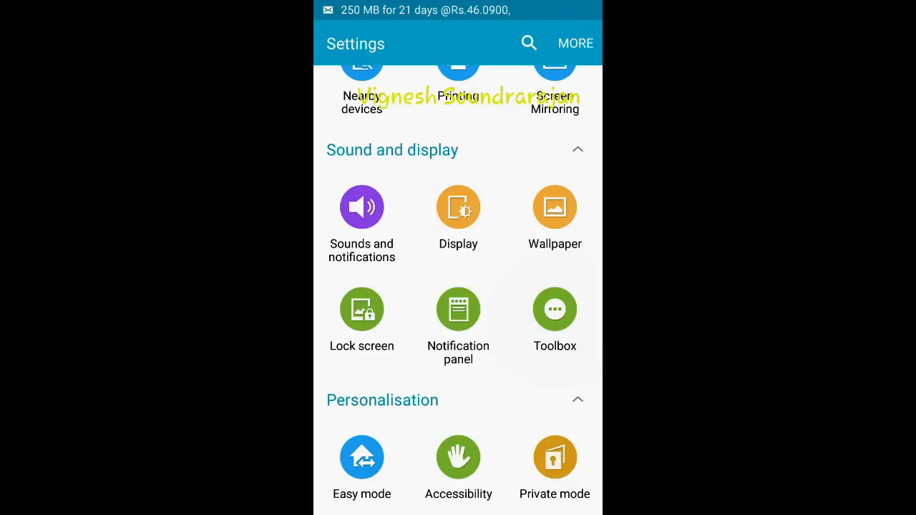
left_click(555, 309)
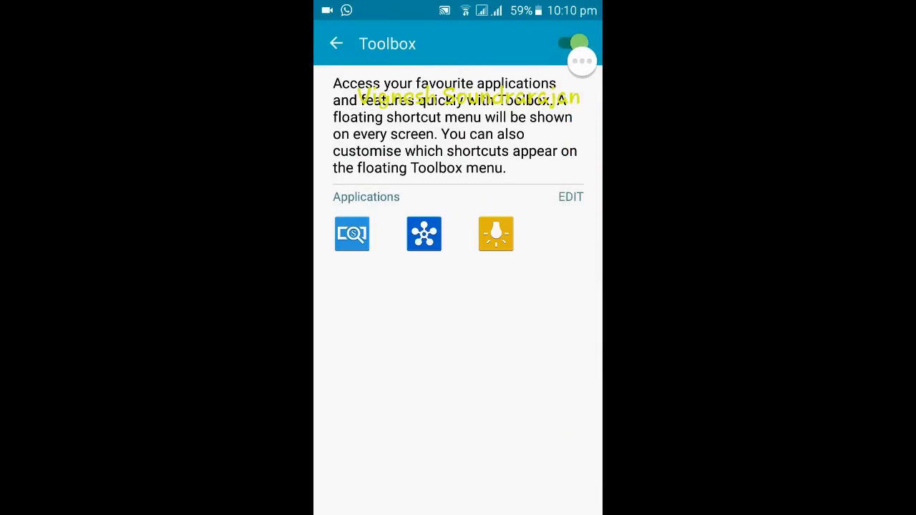
left_click(335, 43)
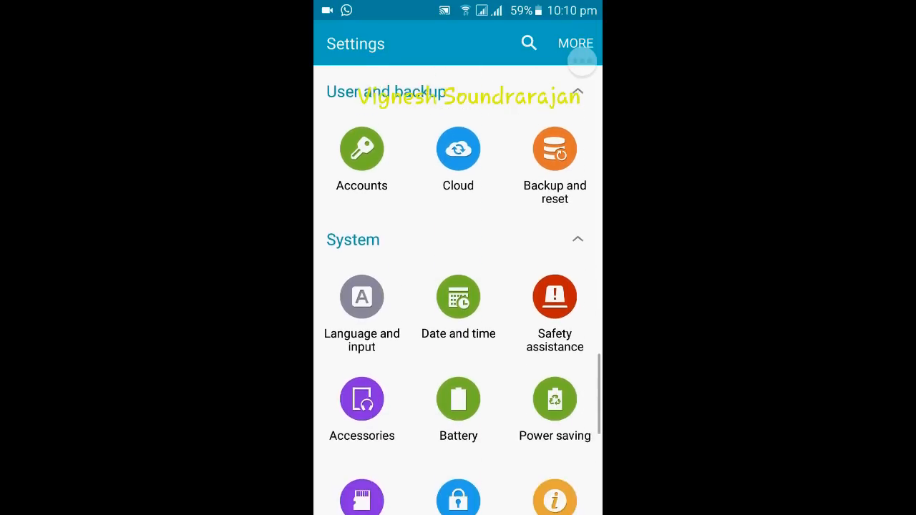
scroll("down", 3)
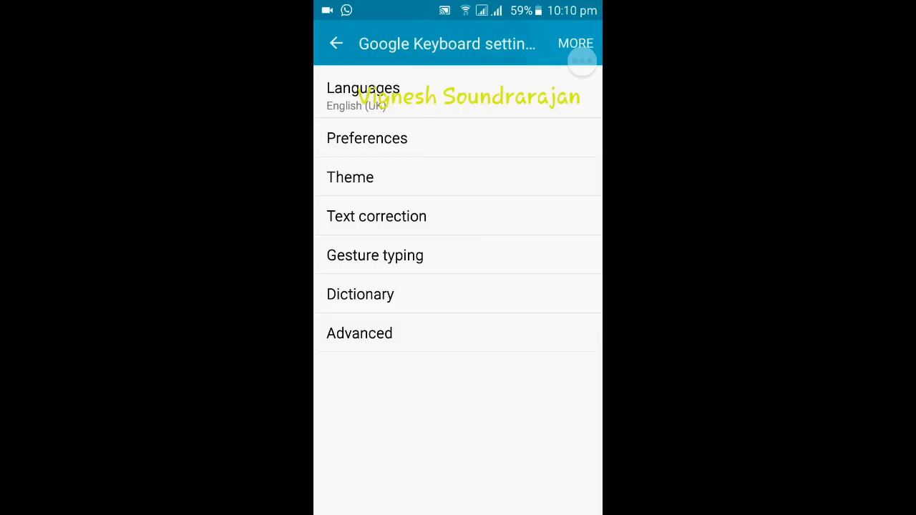
left_click(335, 42)
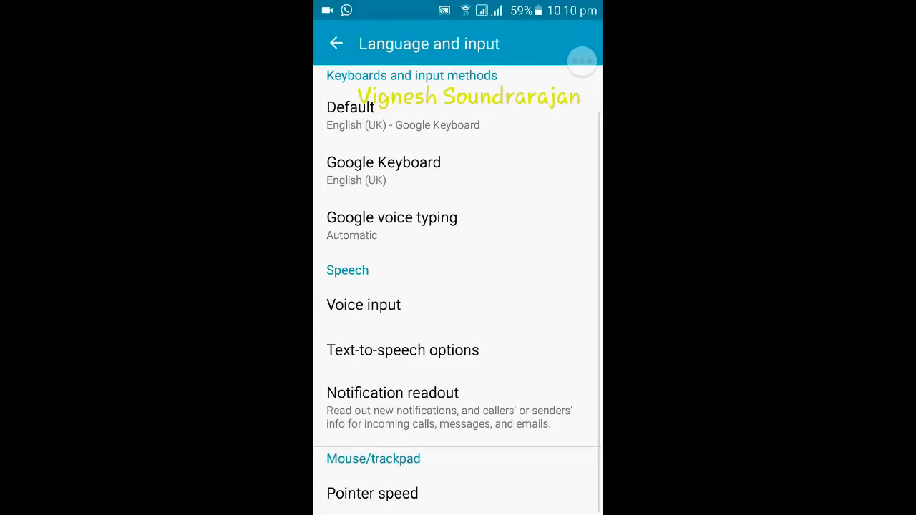
left_click(384, 163)
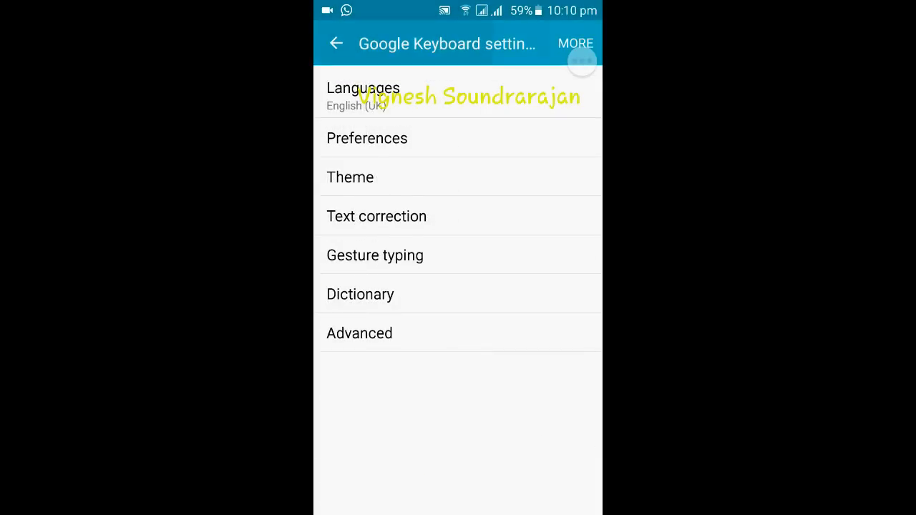
left_click(336, 43)
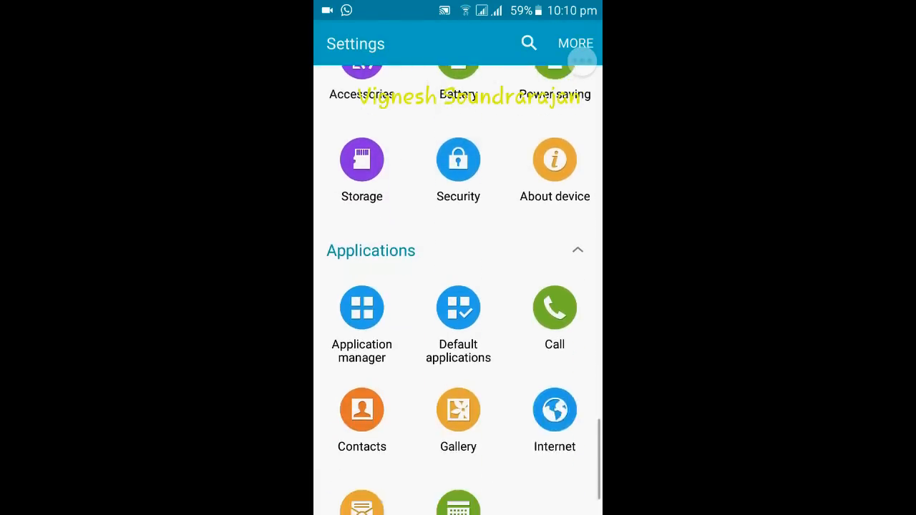
scroll("up", 3)
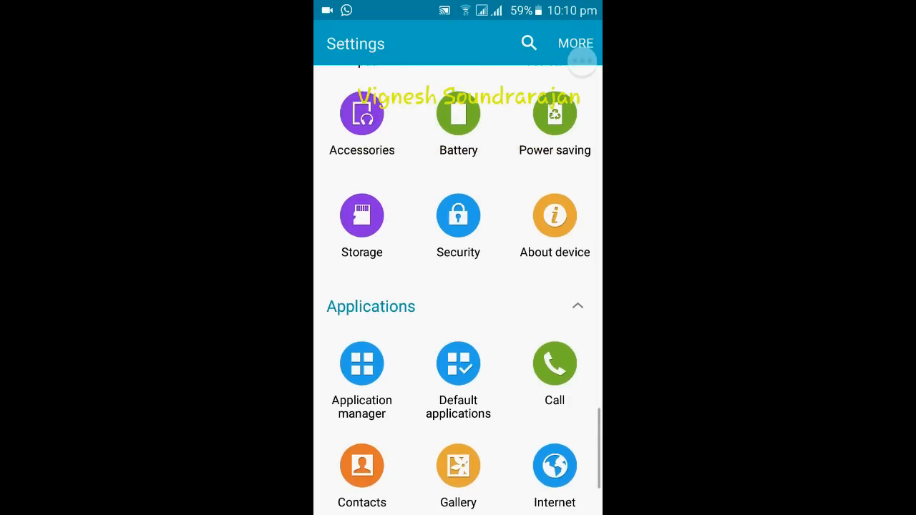
left_click(361, 214)
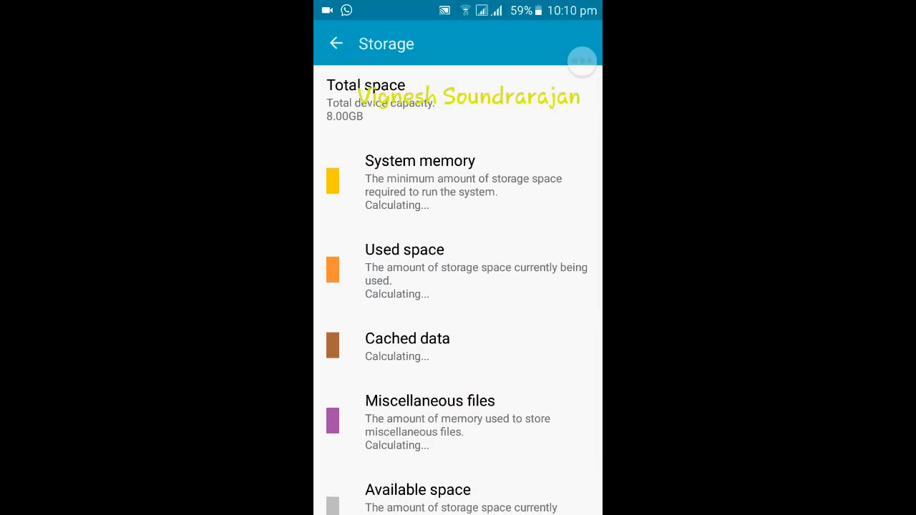
scroll("up", 3)
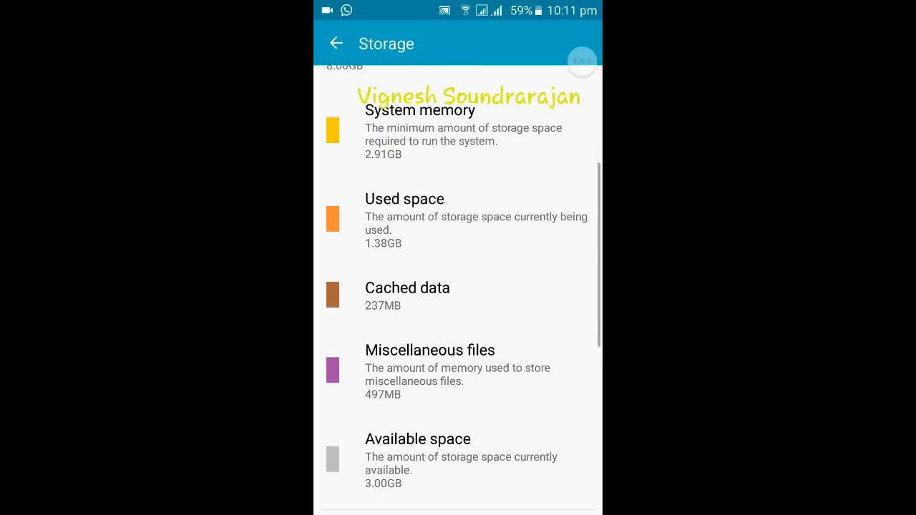
scroll("down", 3)
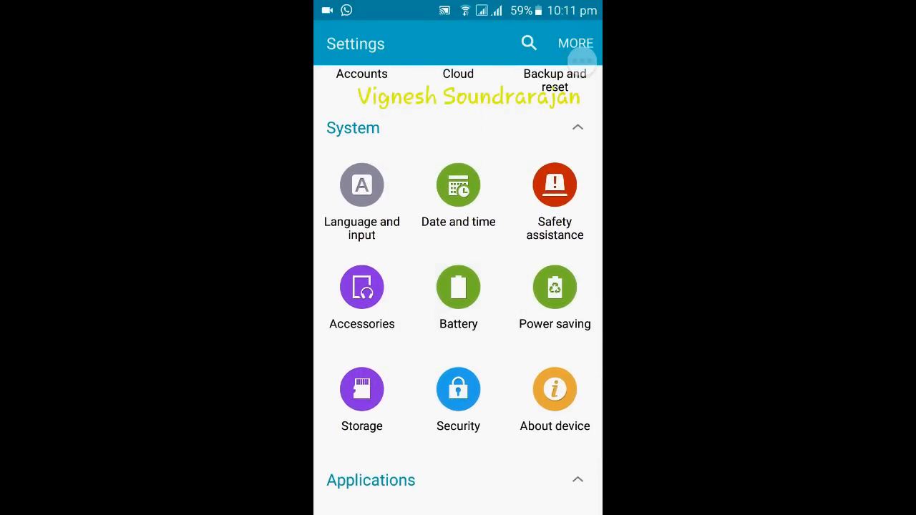
left_click(458, 296)
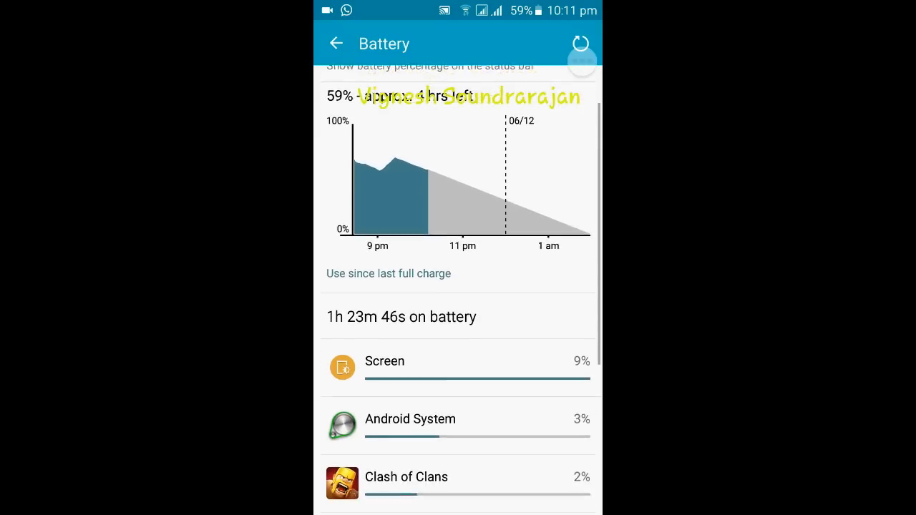
scroll("down", 3)
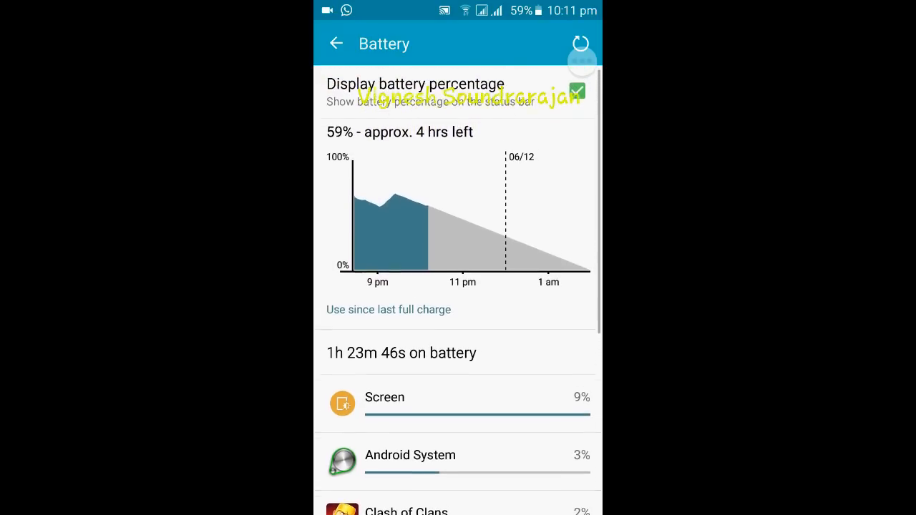
scroll("down", 3)
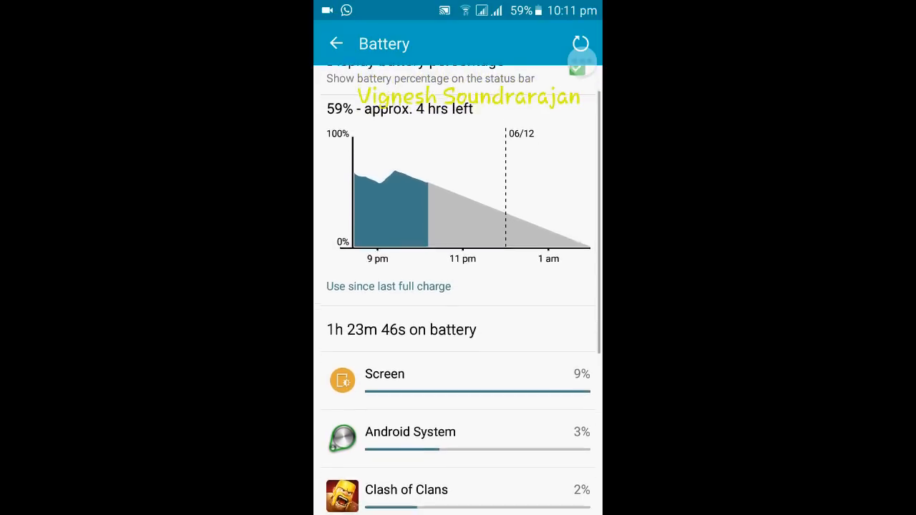
left_click(337, 43)
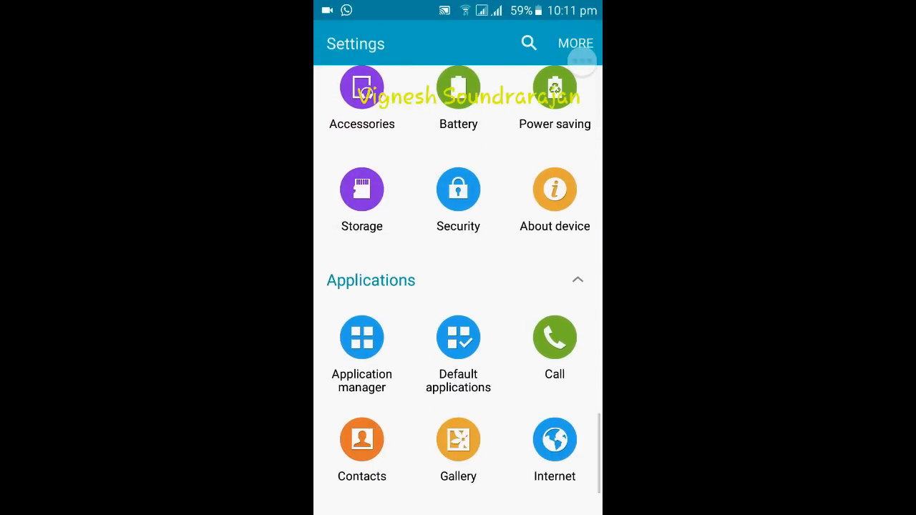
- Check the Application manager's RUNNING tab memory use, then leave the running apps view
left_click(361, 337)
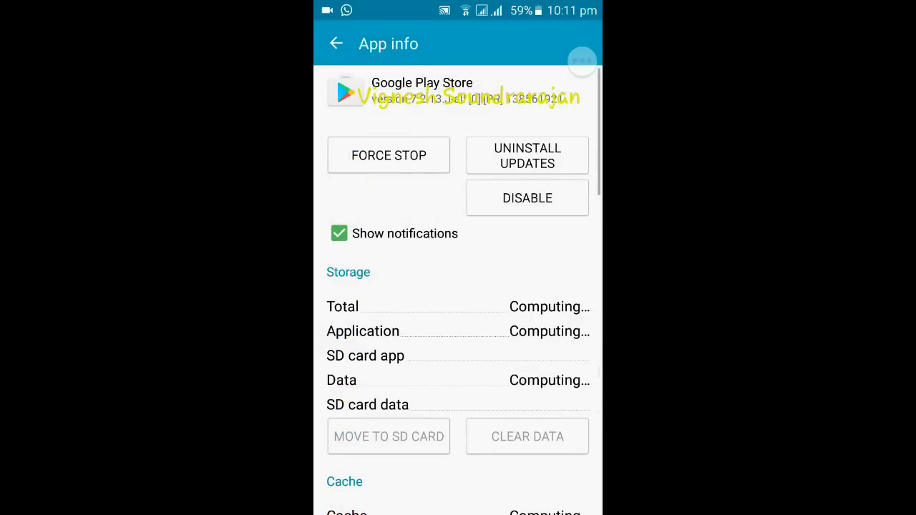
left_click(336, 43)
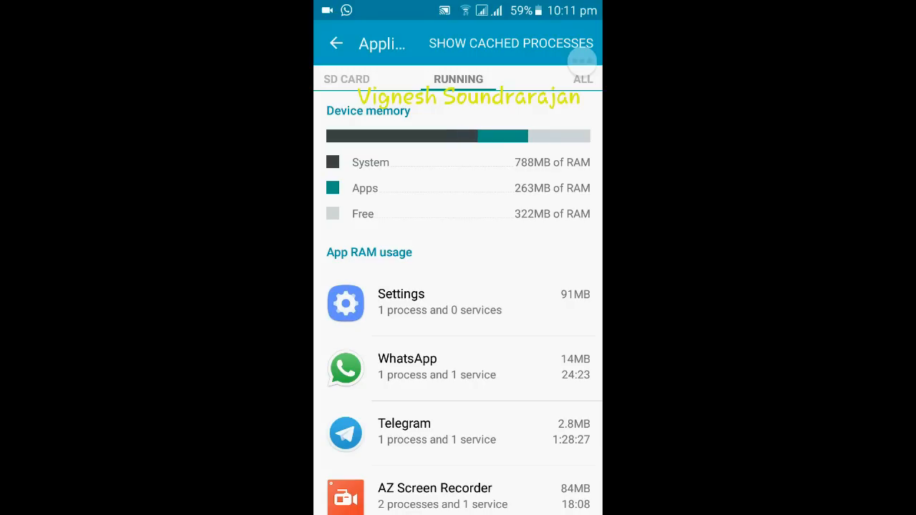
left_click(337, 43)
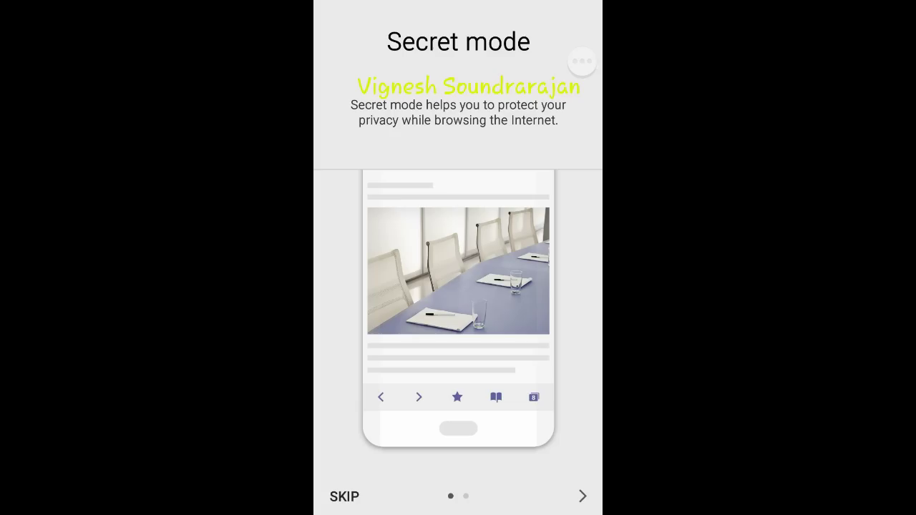
- Finish Samsung Internet's introduction past the Secret mode and Keywords pages
left_click(581, 495)
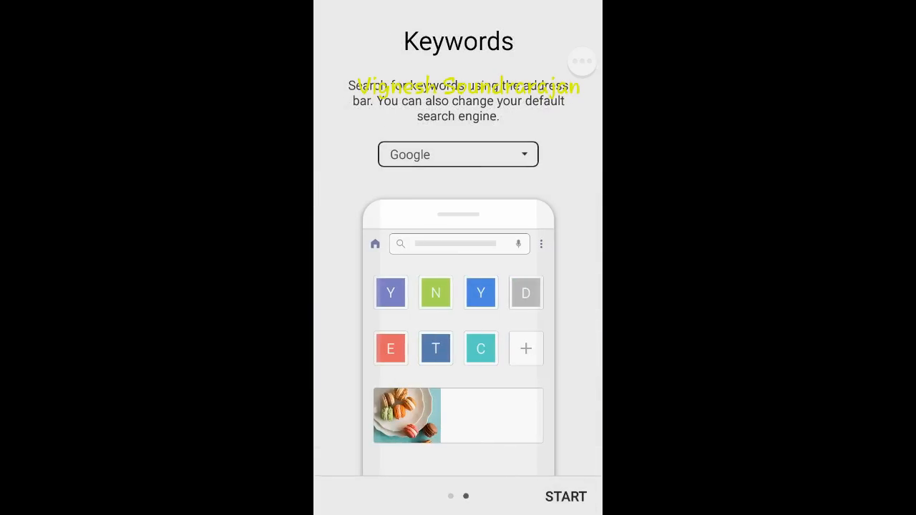
left_click(564, 495)
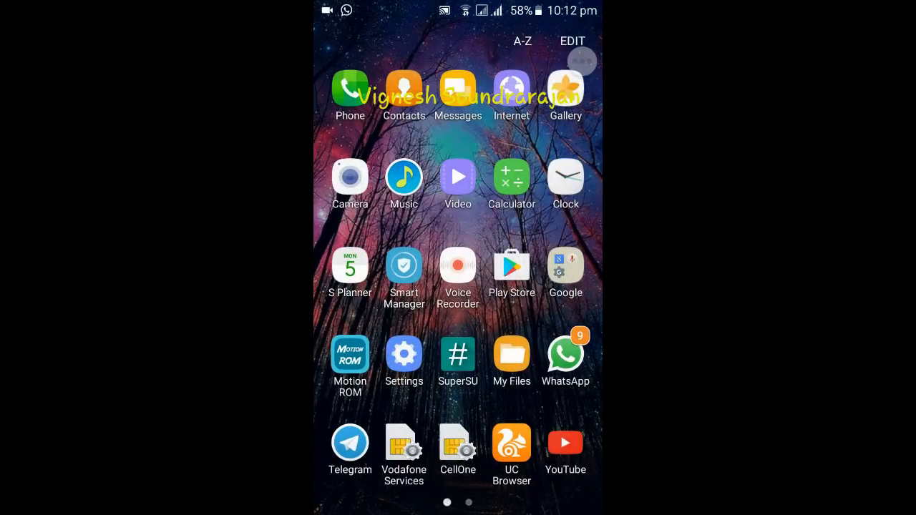
- Enter Samsung Video and go into the extSdCard folder
left_click(458, 177)
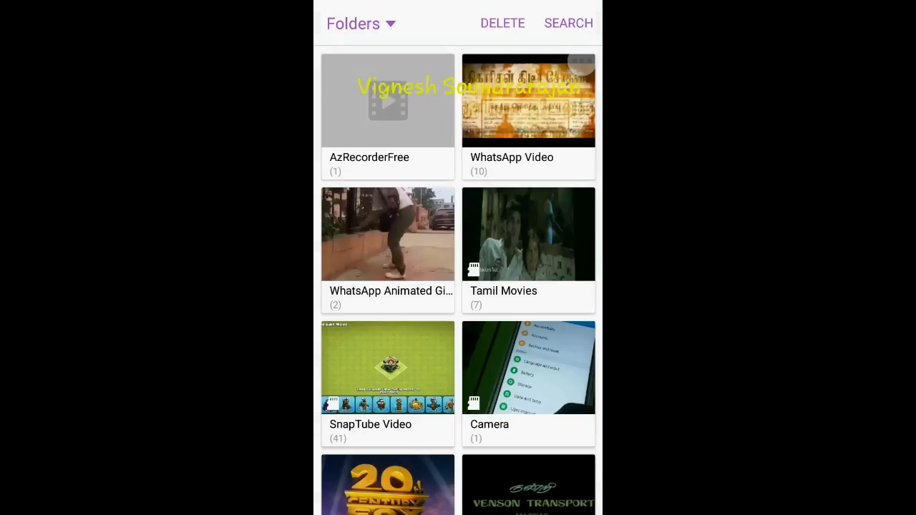
scroll("down", 3)
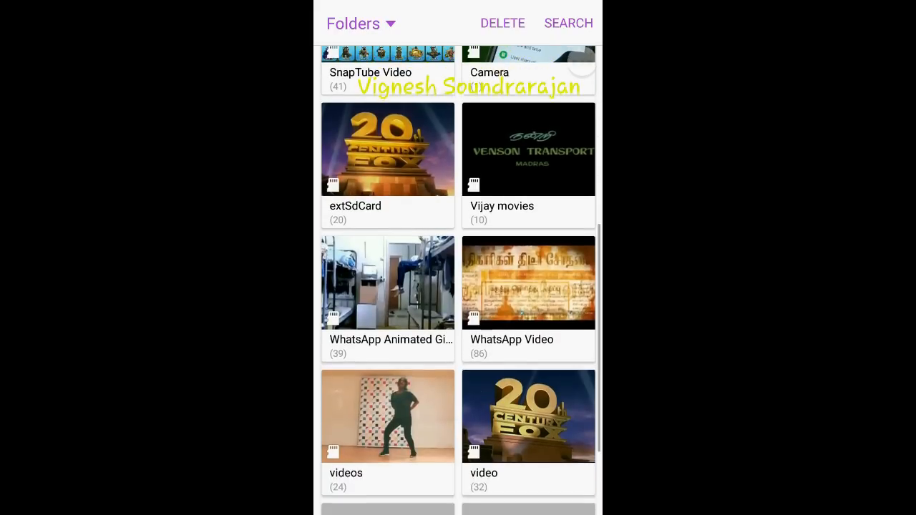
left_click(387, 149)
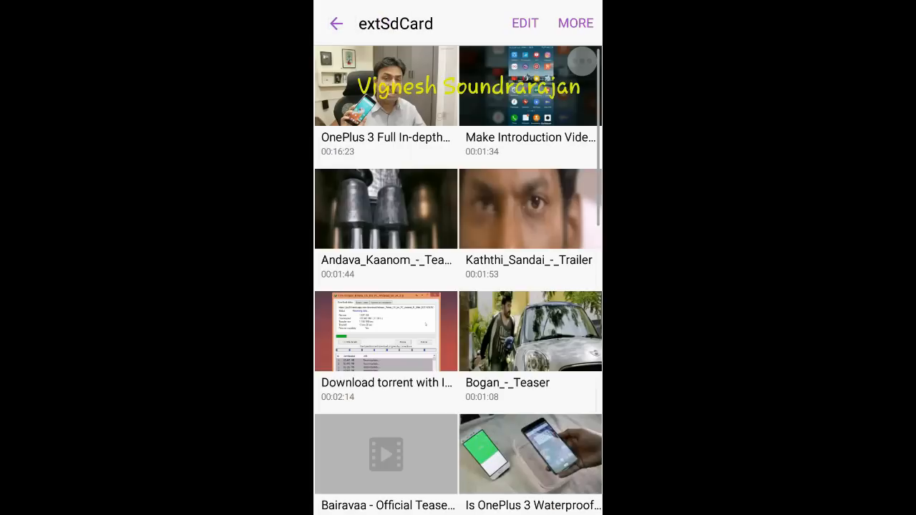
- Browse the extSdCard videos and start one playing in a floating pop-up window
scroll("up", 3)
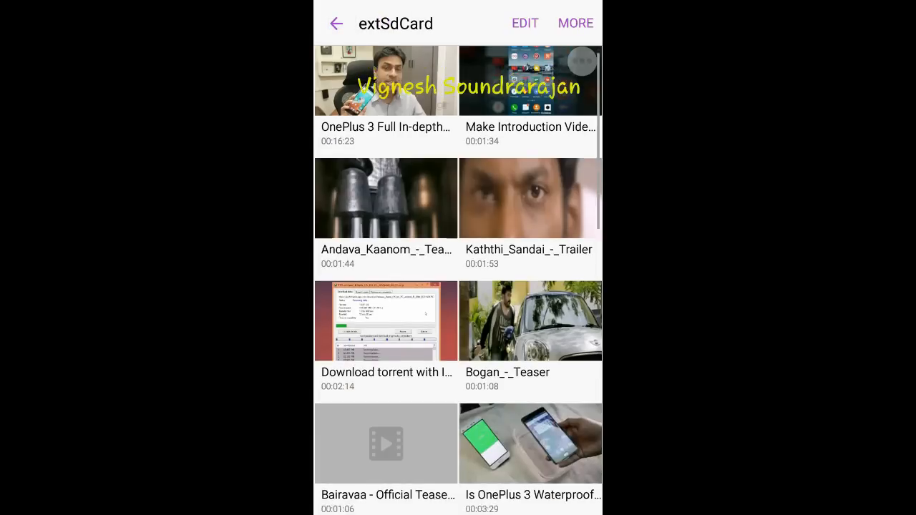
scroll("down", 3)
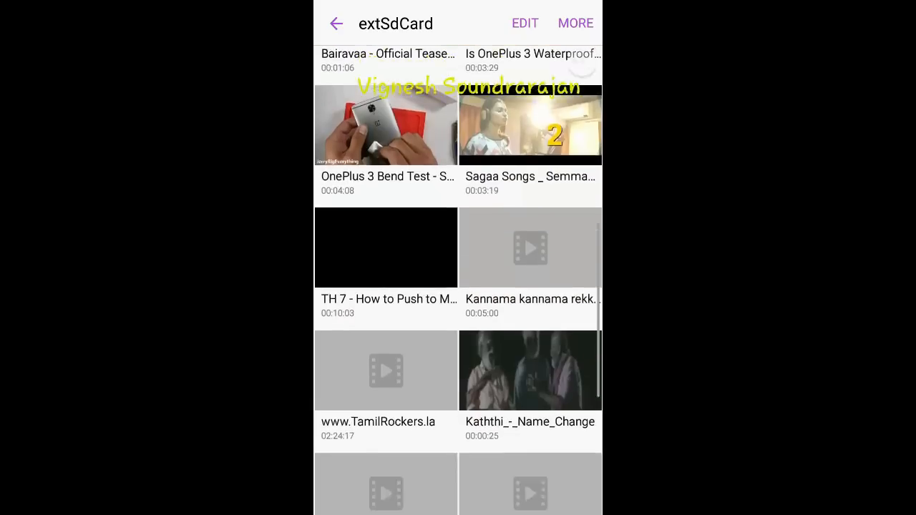
scroll("up", 3)
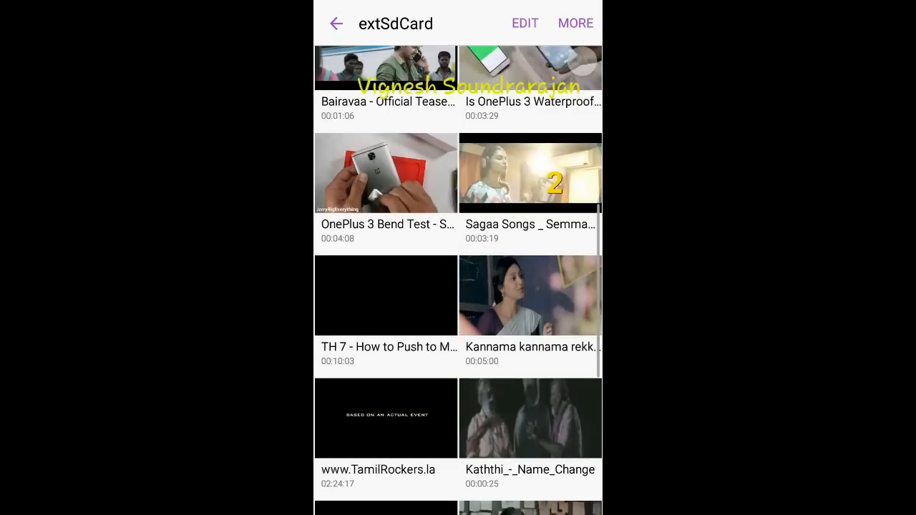
scroll("down", 3)
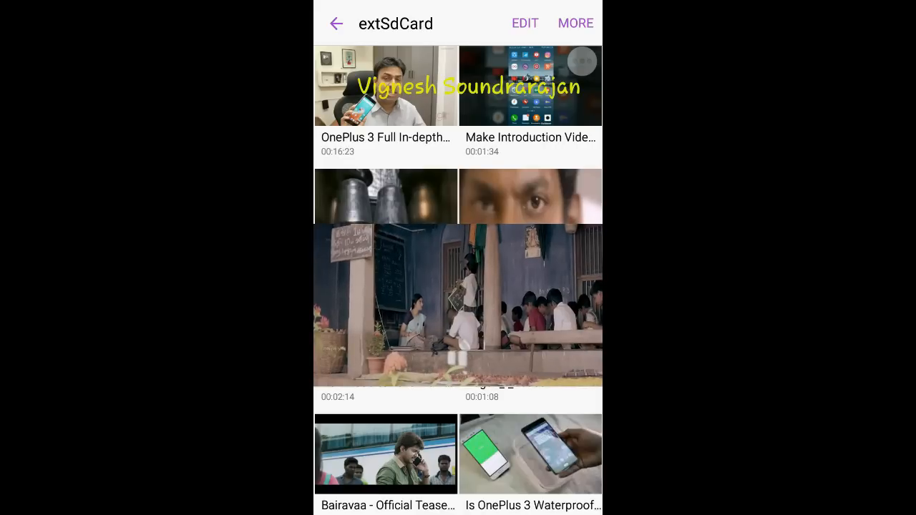
- Toggle the floating player's controls, close it, then launch the Camera app
left_click(458, 307)
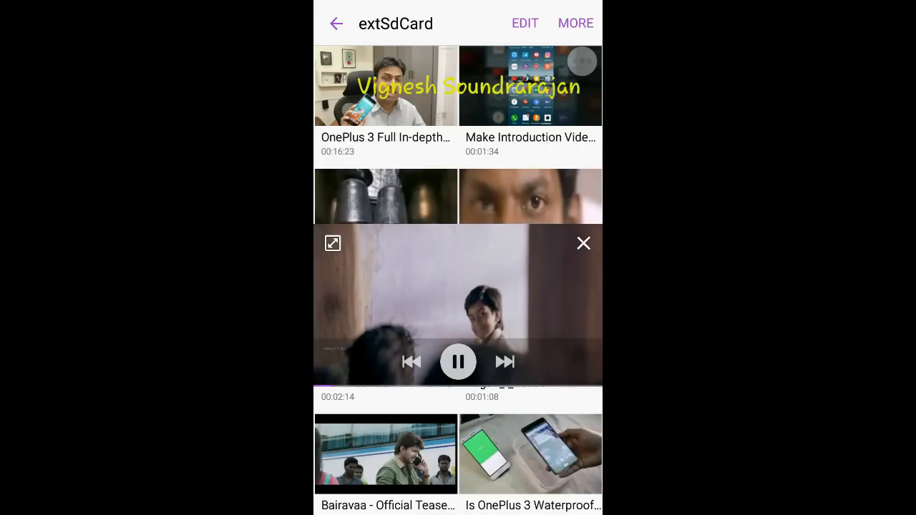
left_click(584, 243)
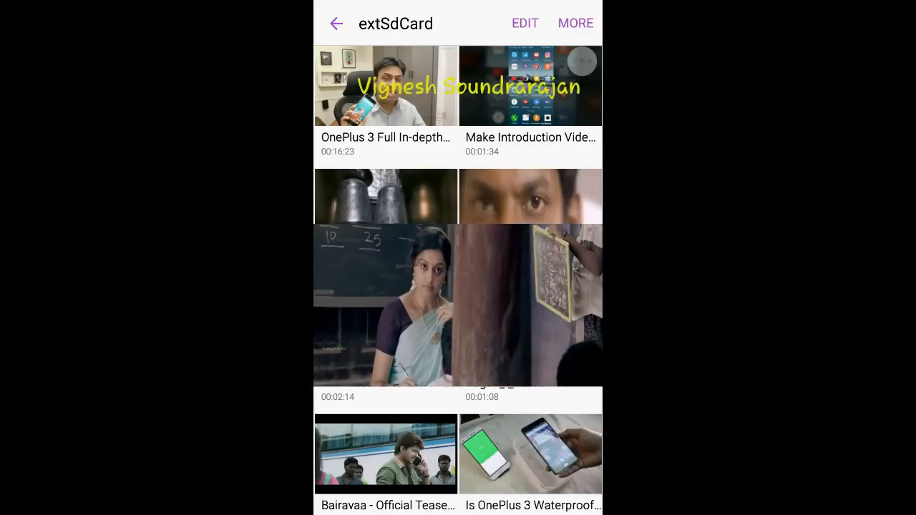
left_click(386, 306)
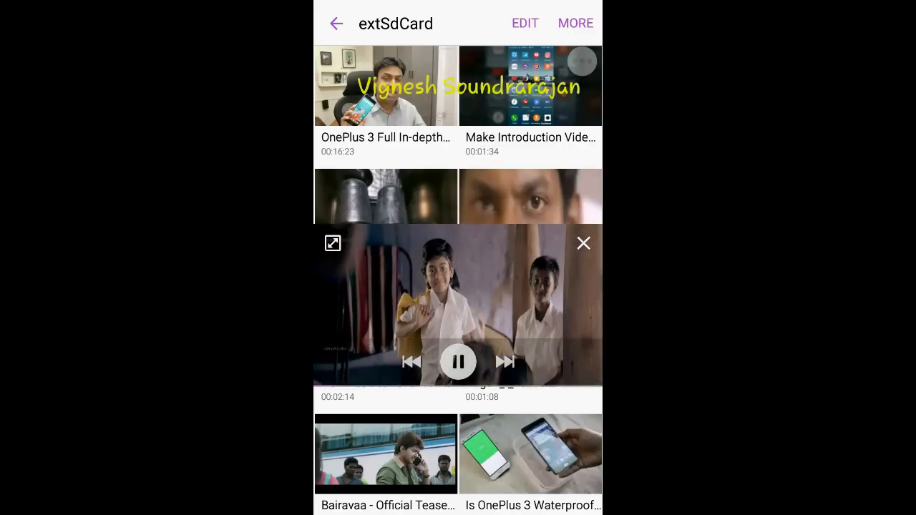
left_click(338, 23)
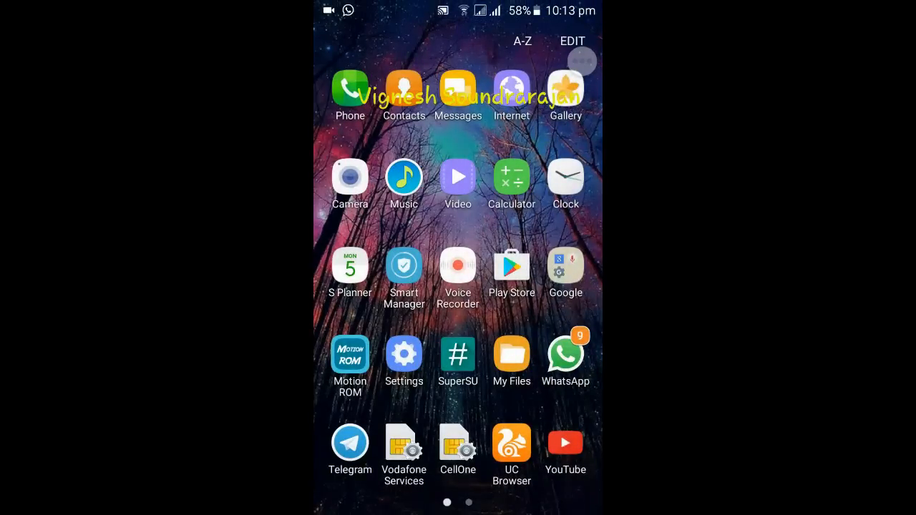
left_click(349, 177)
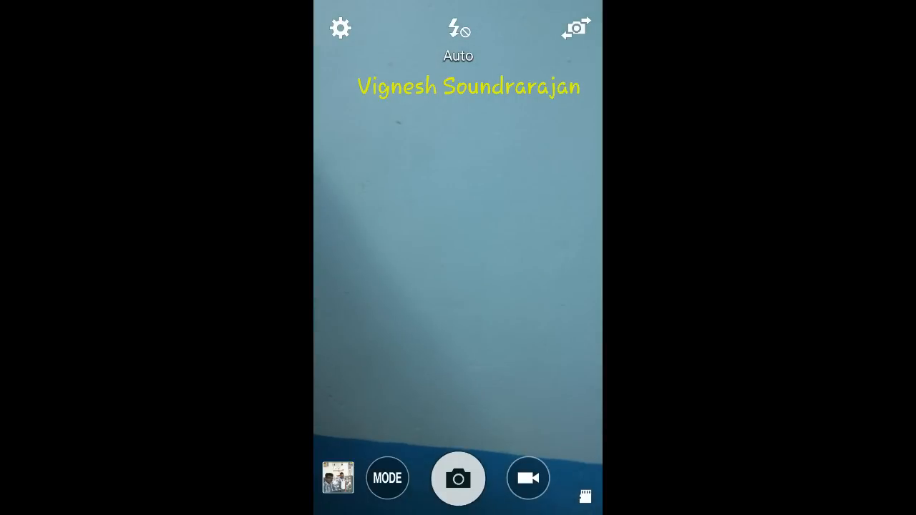
left_click(458, 478)
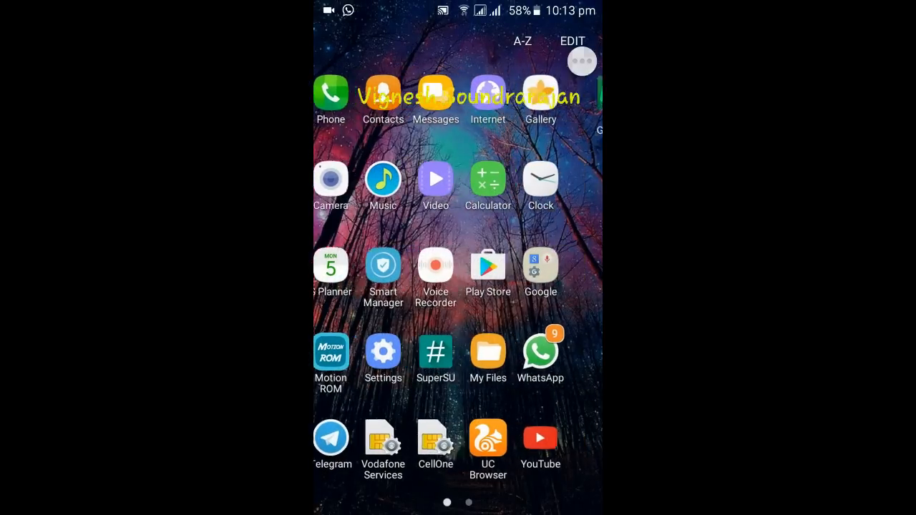
scroll("left", 3)
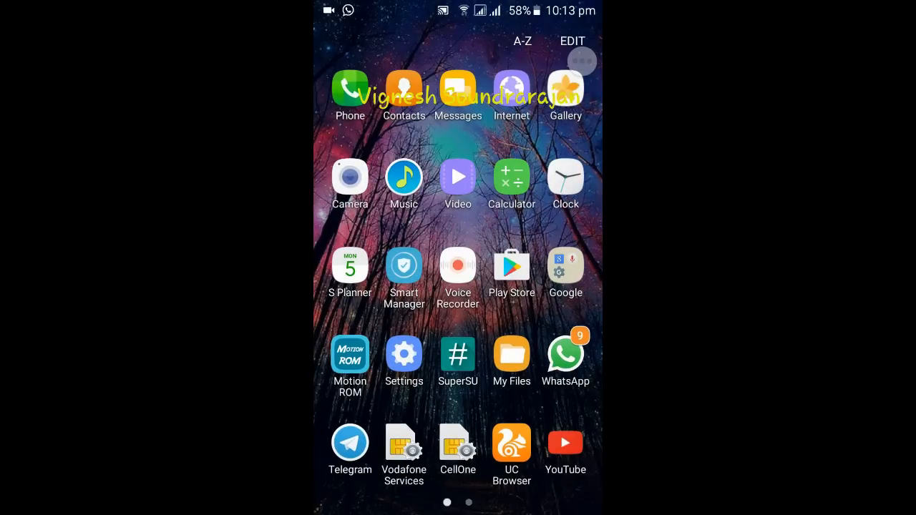
- Play 'Vikkal Vikal-VmusiQ.Com' in Music, check its MORE menu, then leave the player
left_click(404, 176)
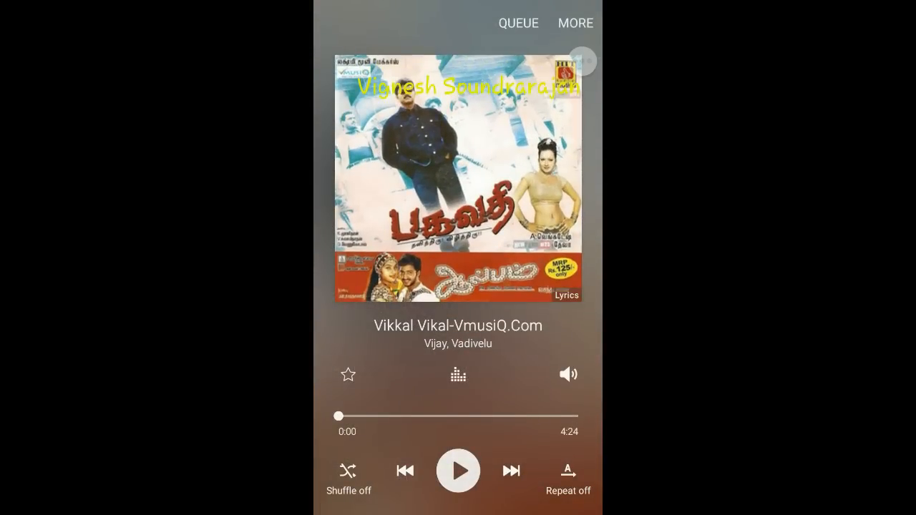
left_click(458, 470)
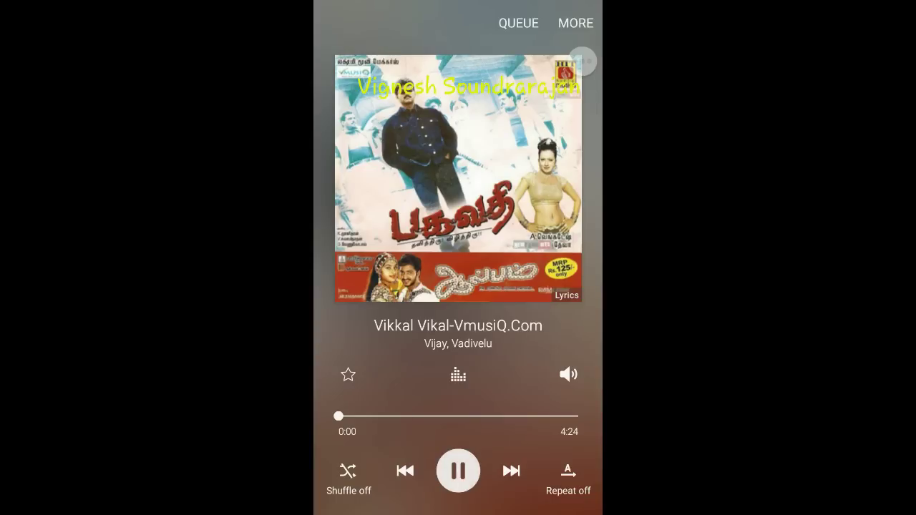
left_click(458, 469)
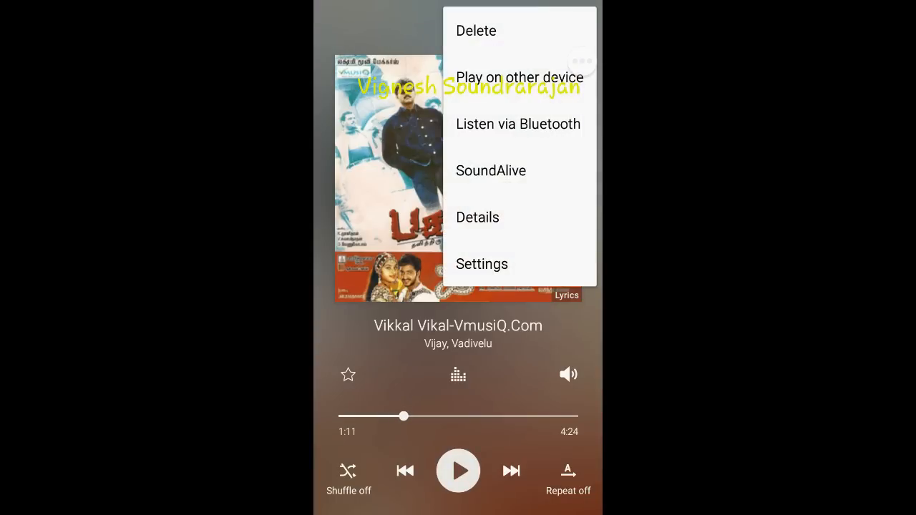
left_click(389, 178)
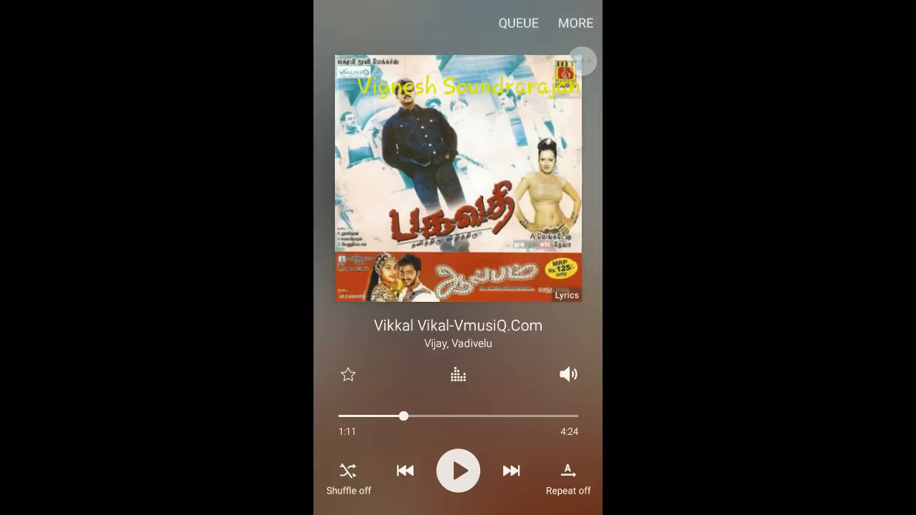
left_click(575, 23)
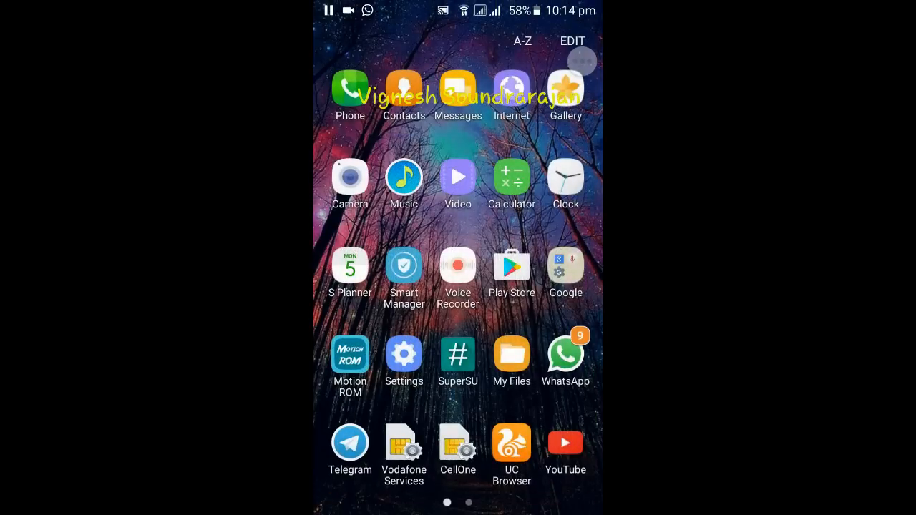
- Briefly look inside the Motion ROM app and back out of it
left_click(458, 274)
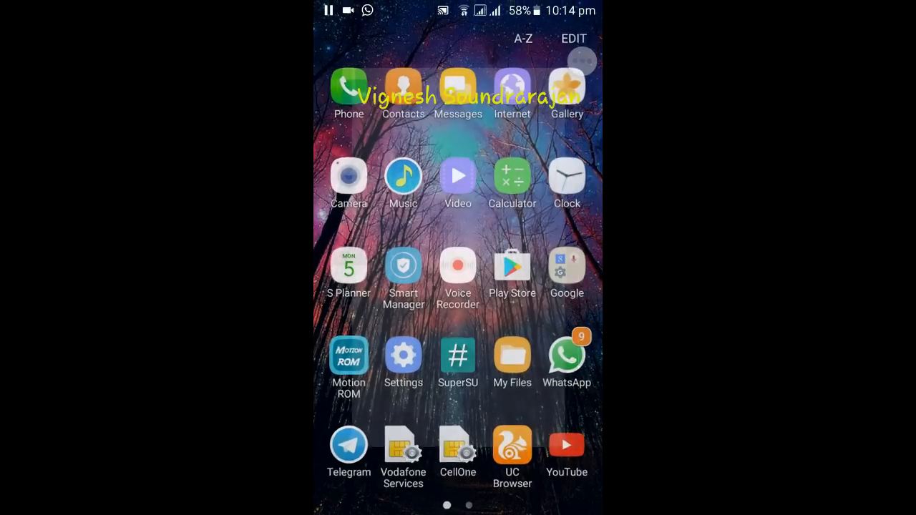
left_click(350, 358)
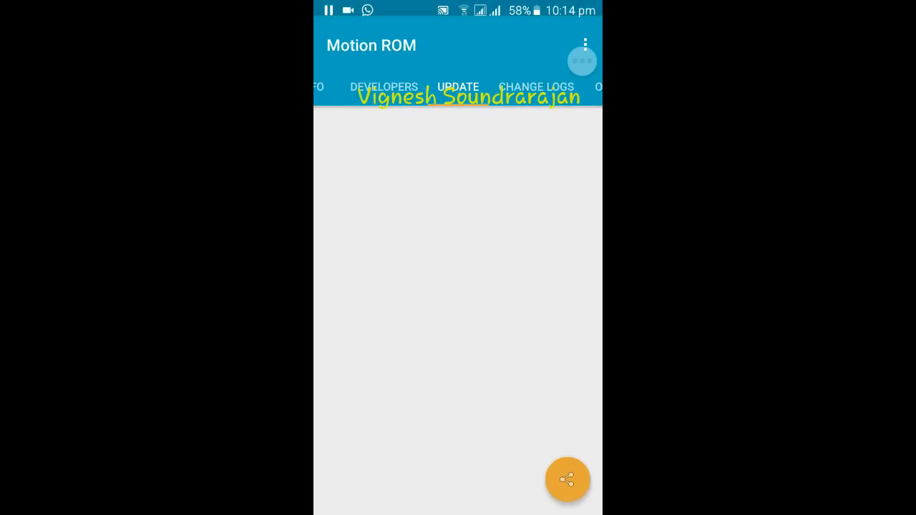
left_click(415, 85)
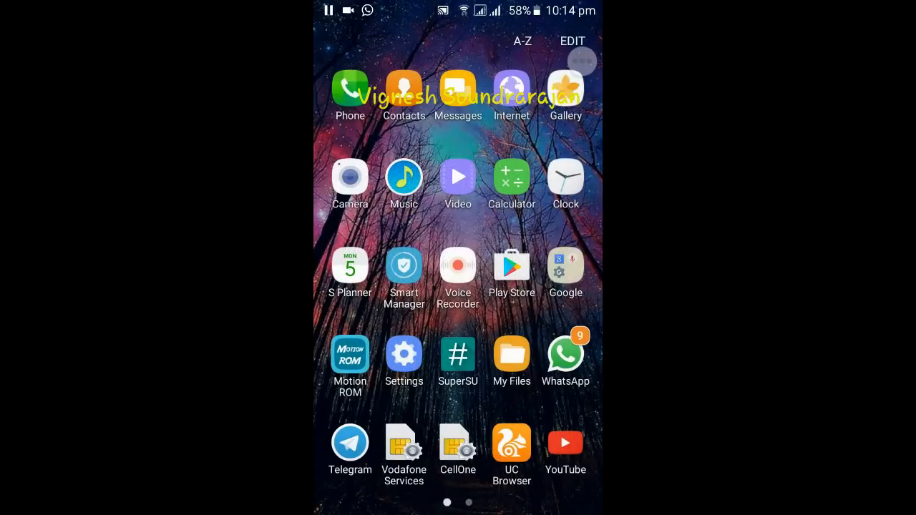
- Launch the Clock app showing its World clock globe
left_click(350, 272)
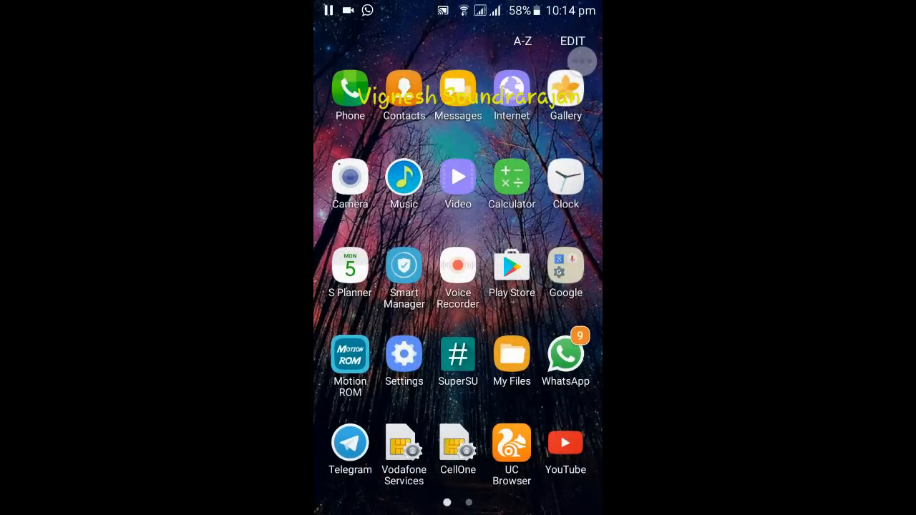
left_click(564, 178)
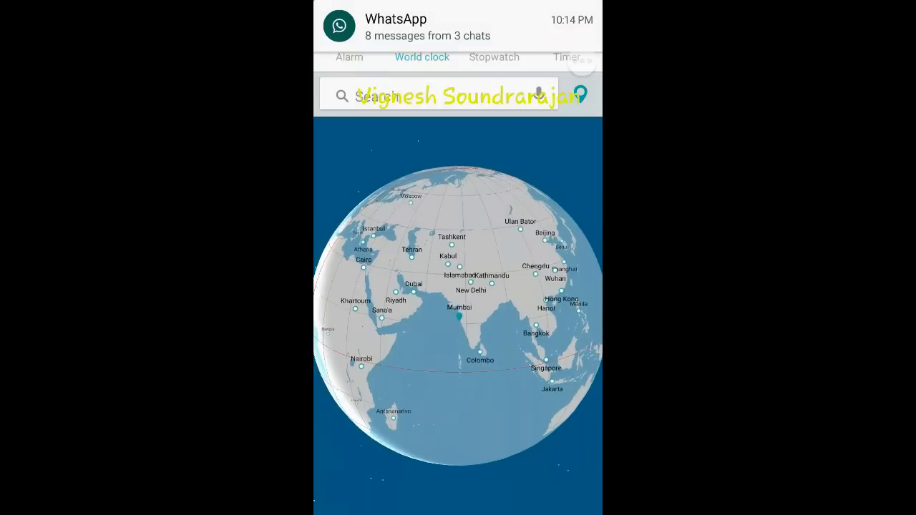
- View Clock's Stopwatch at zero, then return to the launcher's apps list
left_click(494, 45)
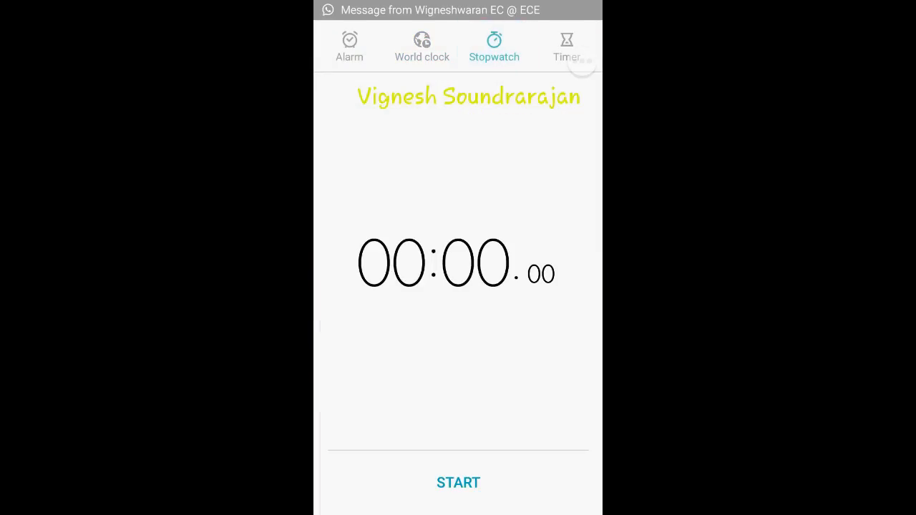
left_click(567, 46)
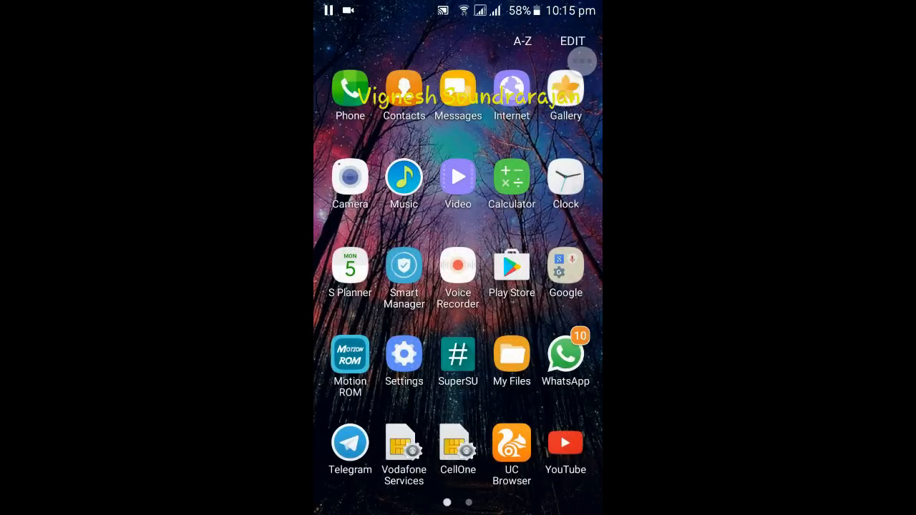
left_click(510, 355)
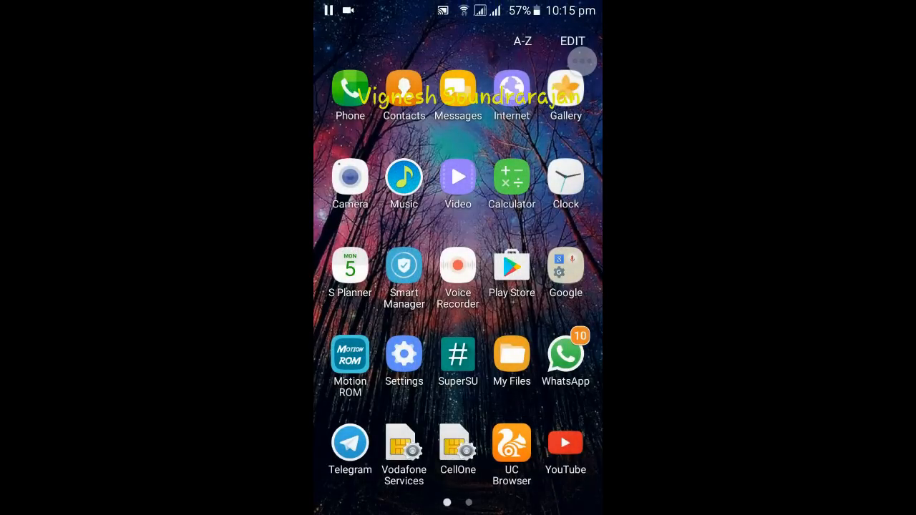
left_click(458, 355)
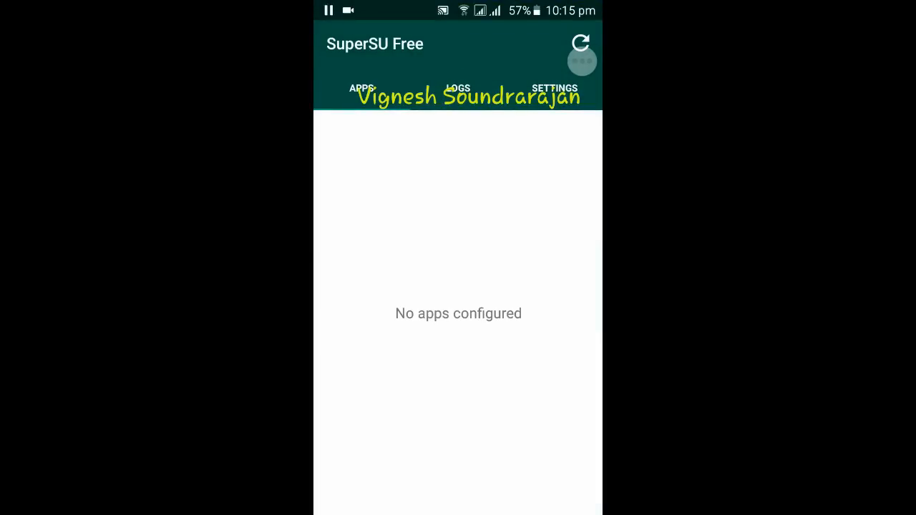
left_click(555, 89)
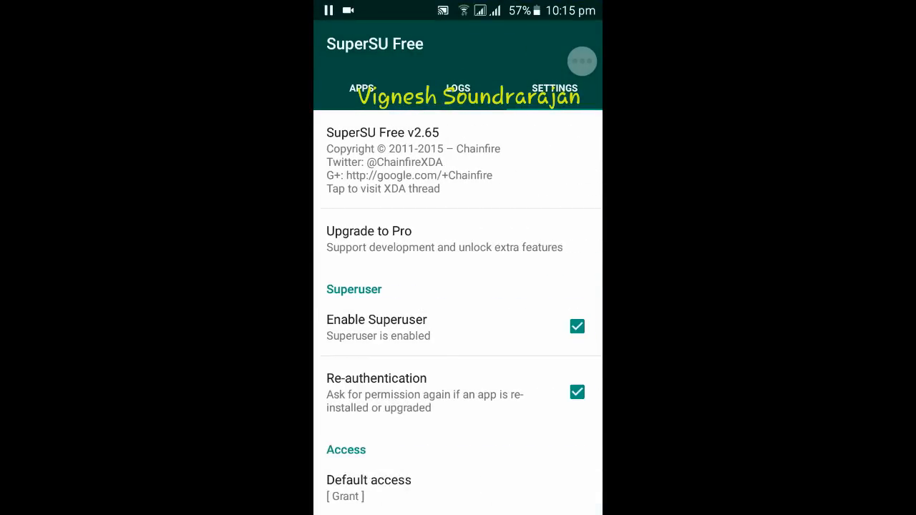
left_click(581, 60)
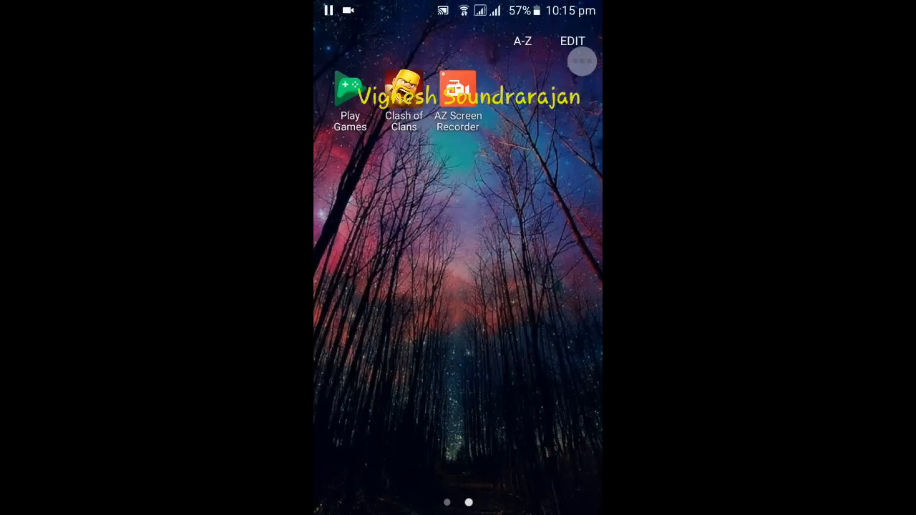
scroll("left", 3)
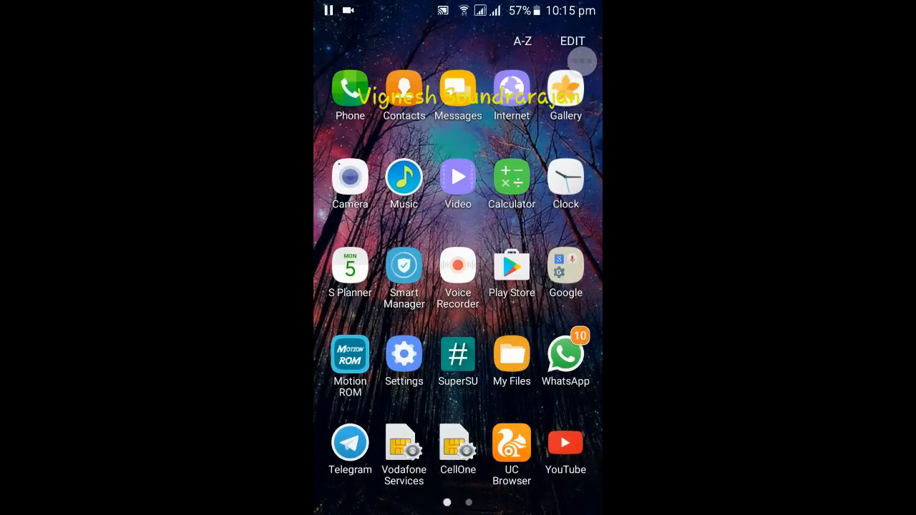
scroll("left", 3)
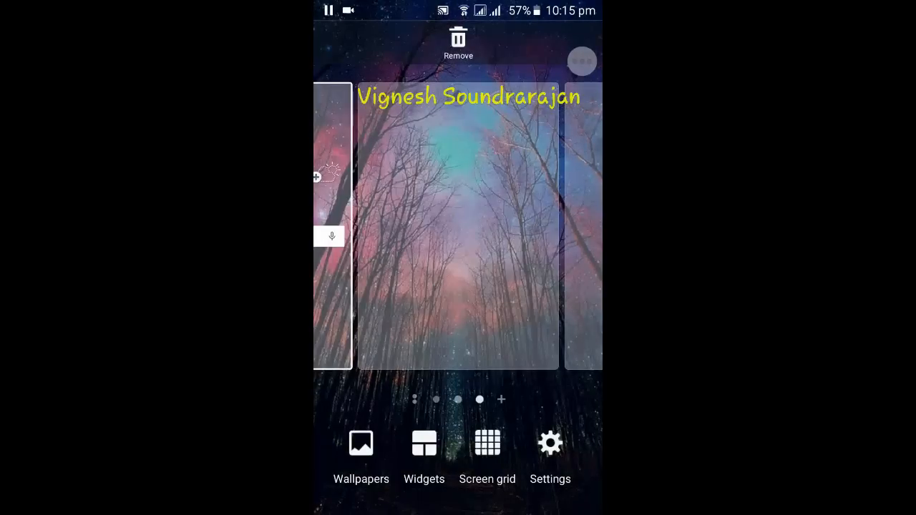
- Set home transition Plain-NoWrap, apps list transition Conveyor, and enable power saving
left_click(549, 451)
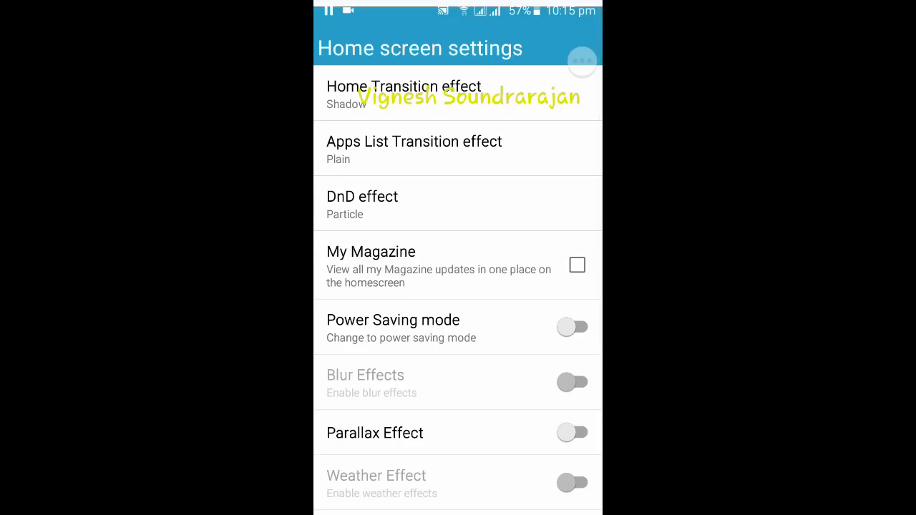
left_click(403, 94)
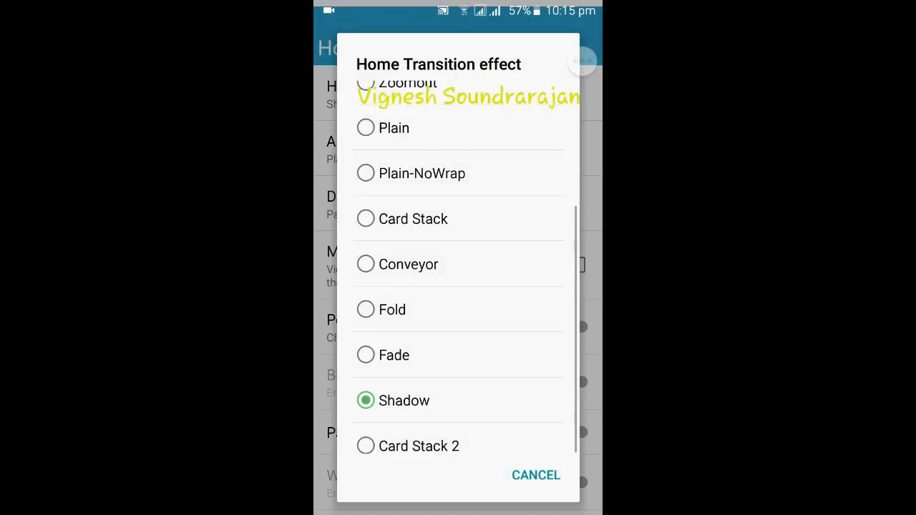
scroll("down", 3)
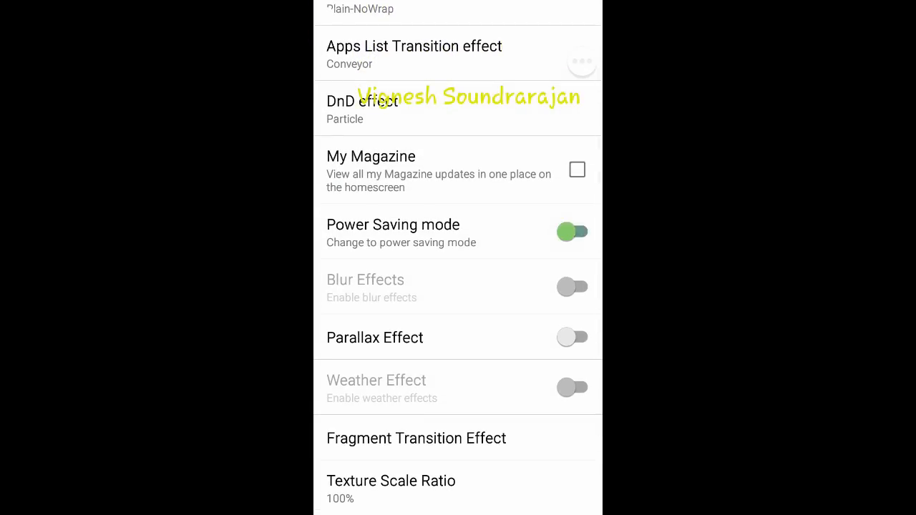
scroll("up", 3)
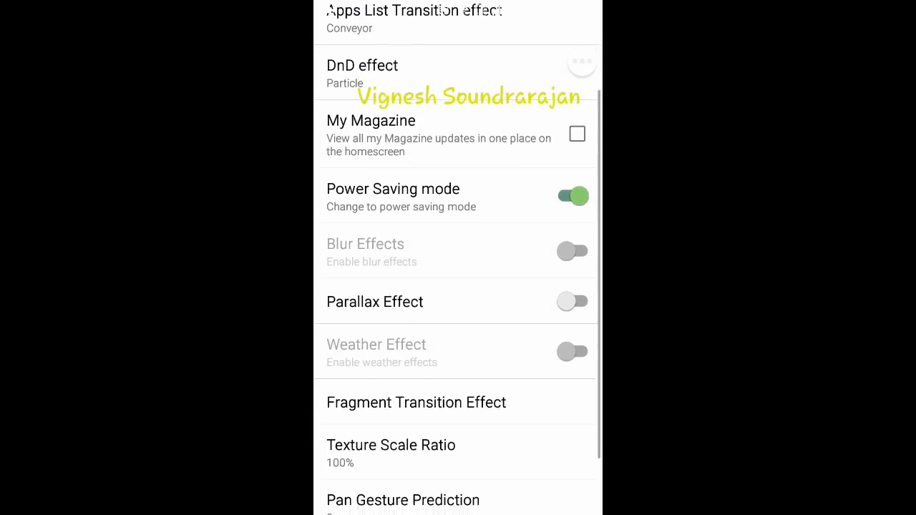
scroll("up", 3)
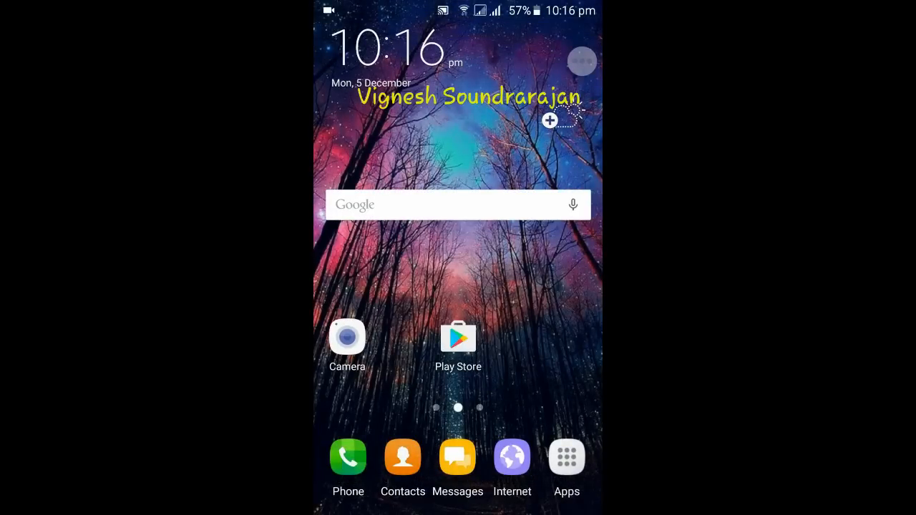
- Look at the Quick connect setup page and close it
left_click(581, 60)
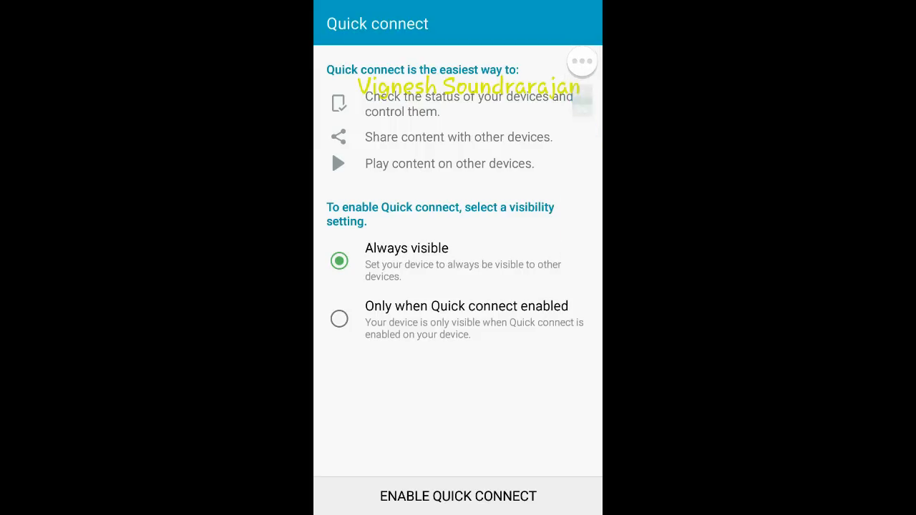
left_click(581, 60)
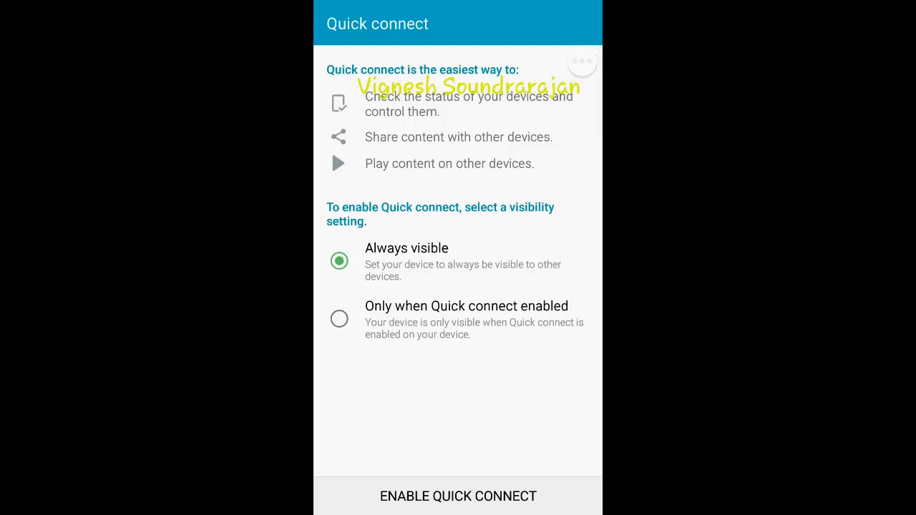
- Review the recent apps list, scrolling through it
key("recent")
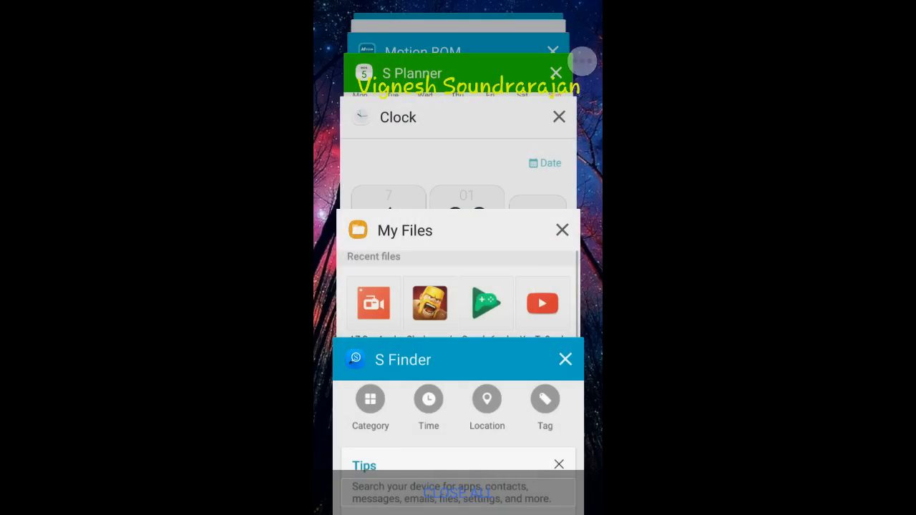
scroll("up", 3)
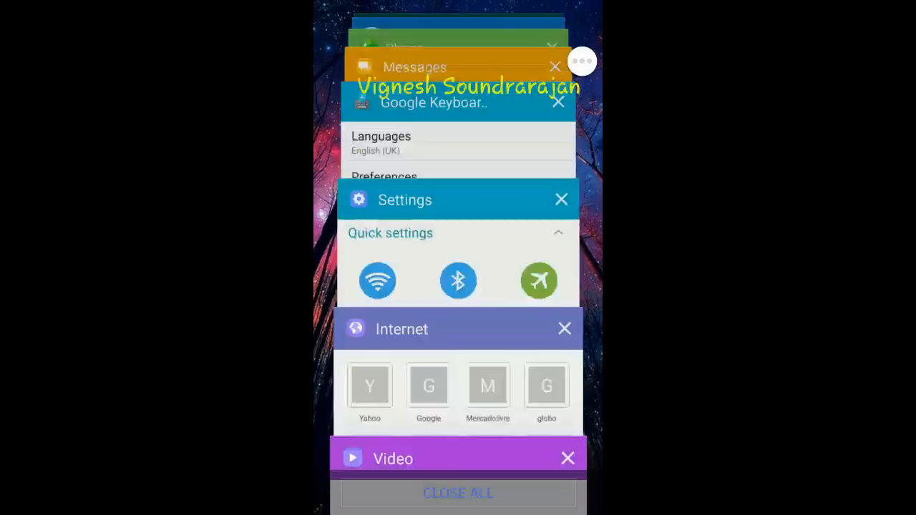
scroll("down", 3)
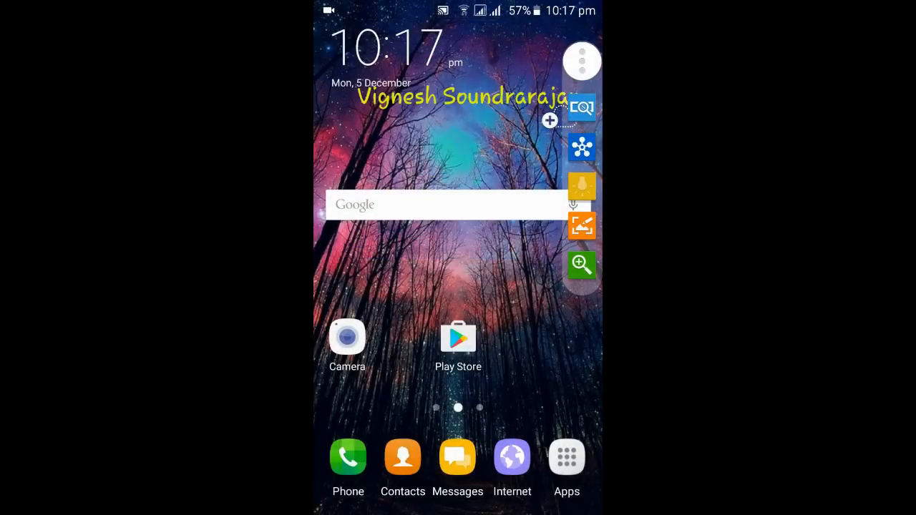
- Collapse the toolbox bubble, swipe to the main home page and show all apps
left_click(581, 60)
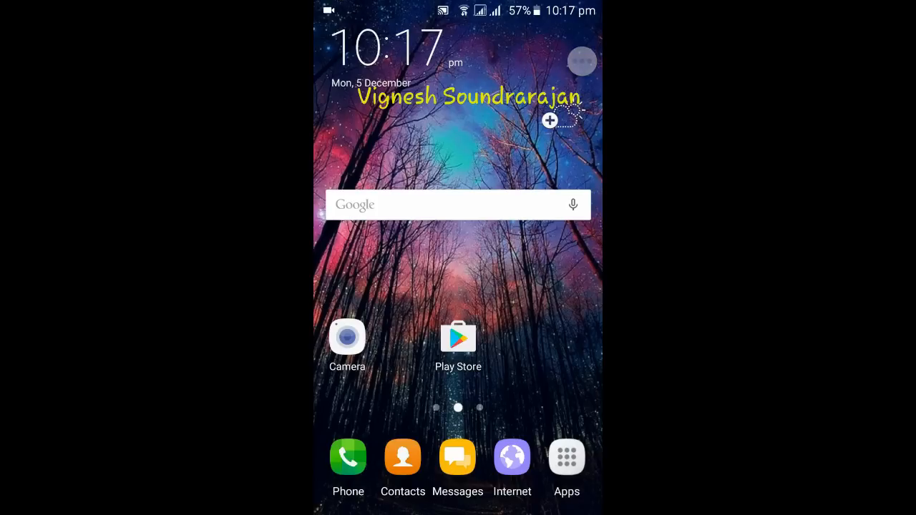
left_click(581, 60)
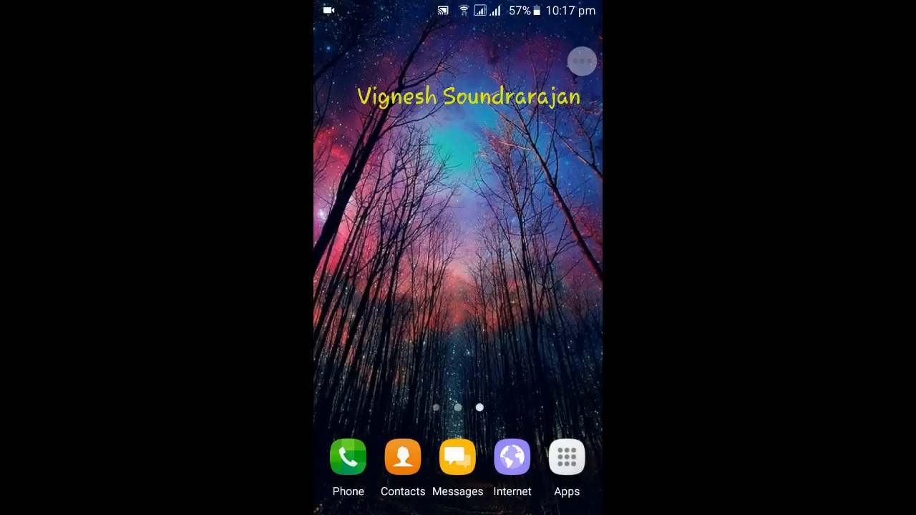
scroll("left", 3)
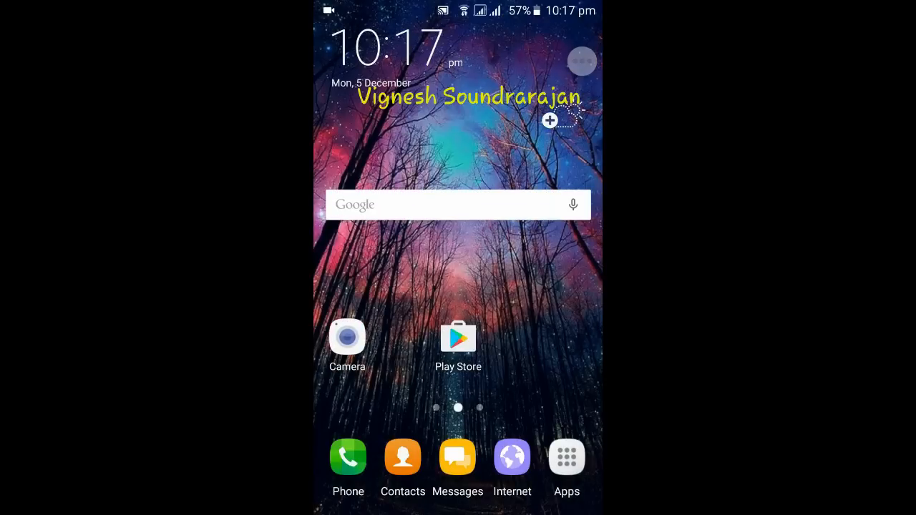
left_click(566, 456)
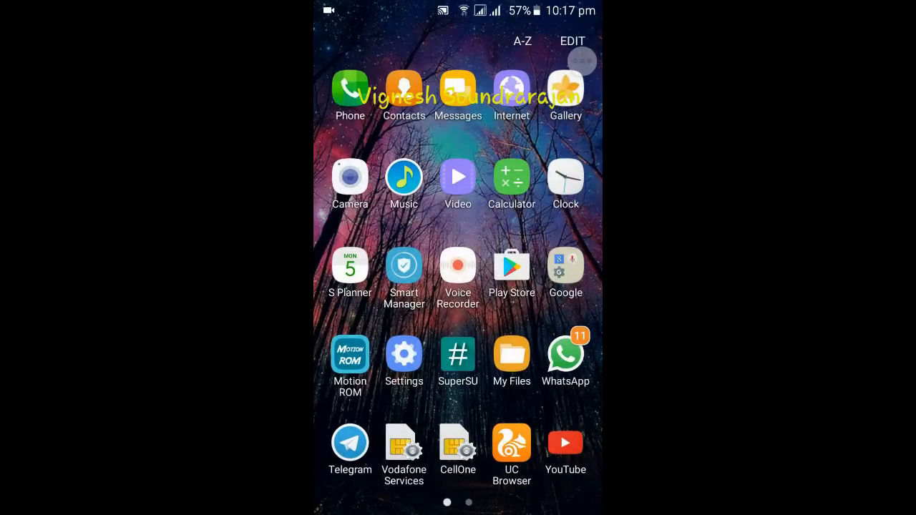